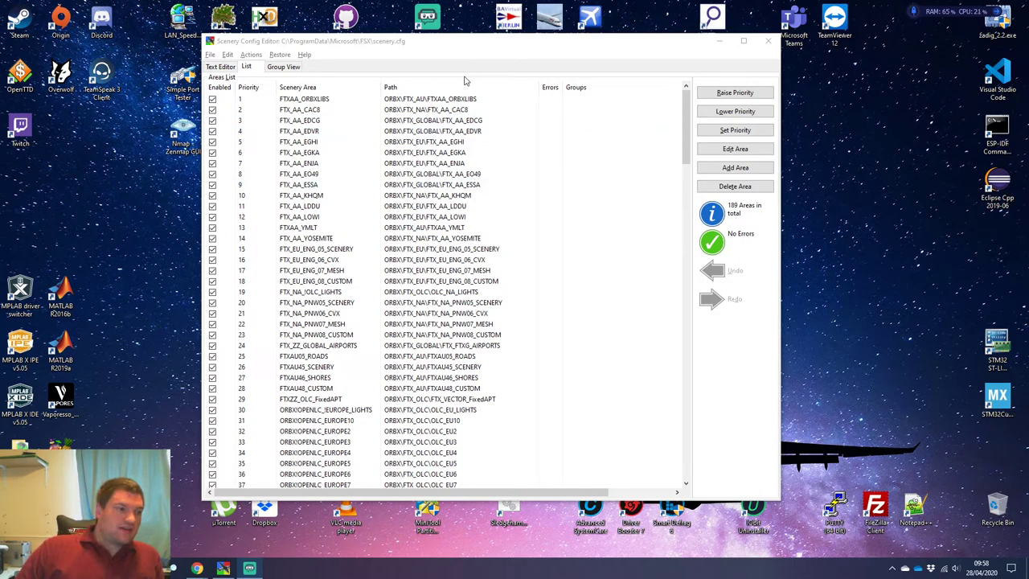
{"action": "mouse_move", "coordinate": [917, 196]}
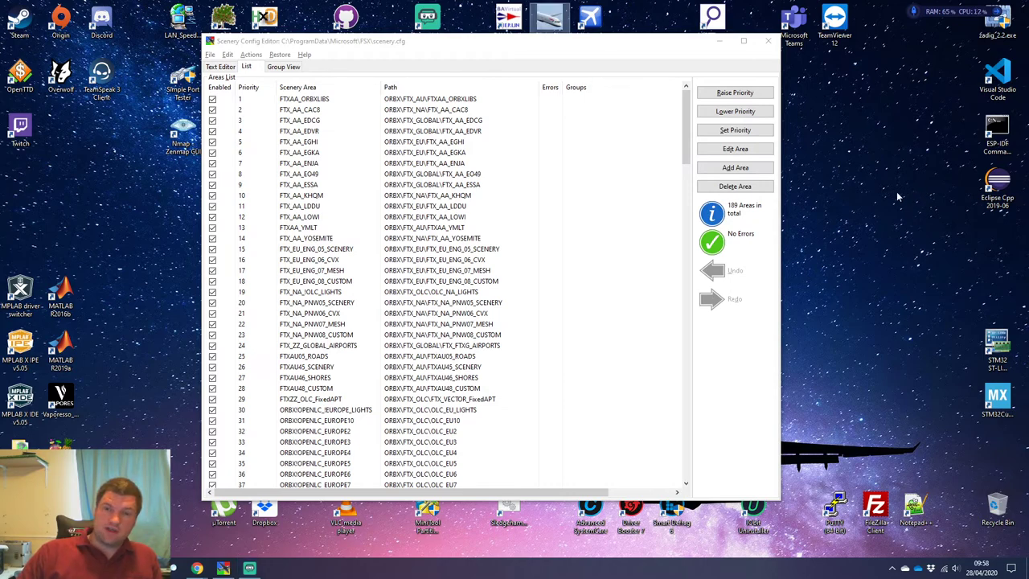
{"action": "mouse_move", "coordinate": [900, 174]}
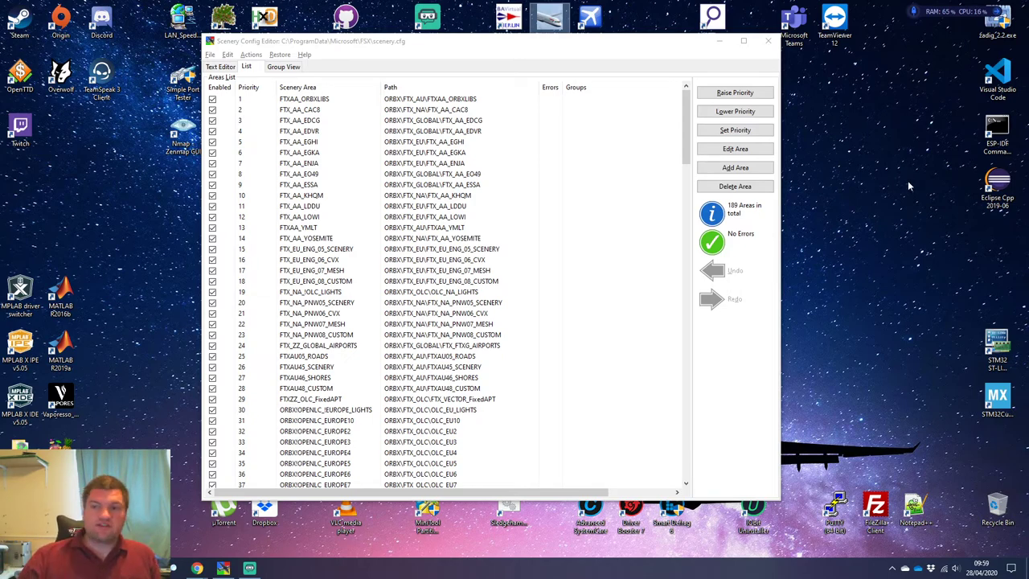
{"action": "mouse_move", "coordinate": [851, 235]}
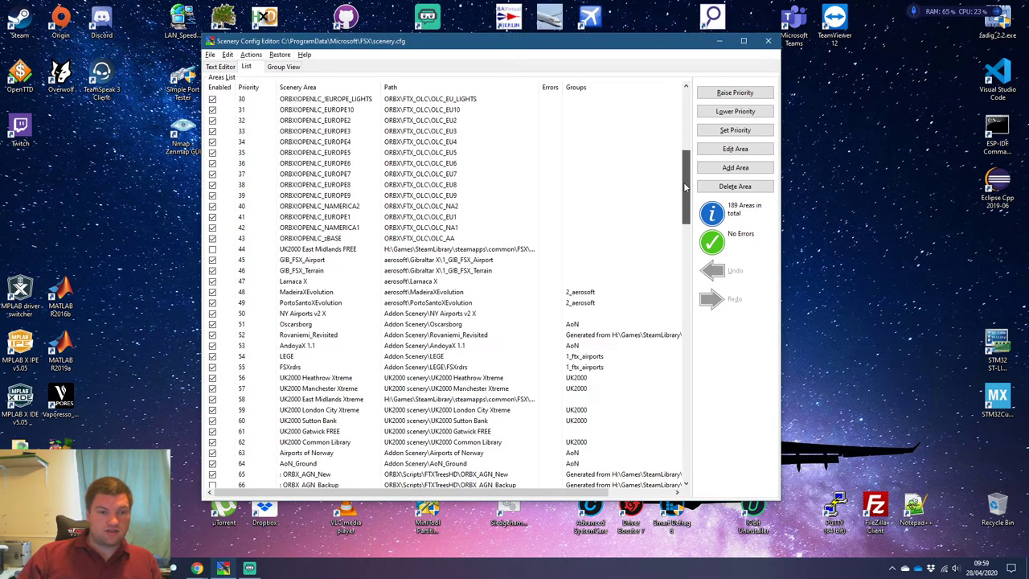
Untick the Default Scenery and numbered Base entries such as 0000 Base and 1107 Base.
{"action": "scroll", "scroll_direction": "down", "scroll_amount": 3}
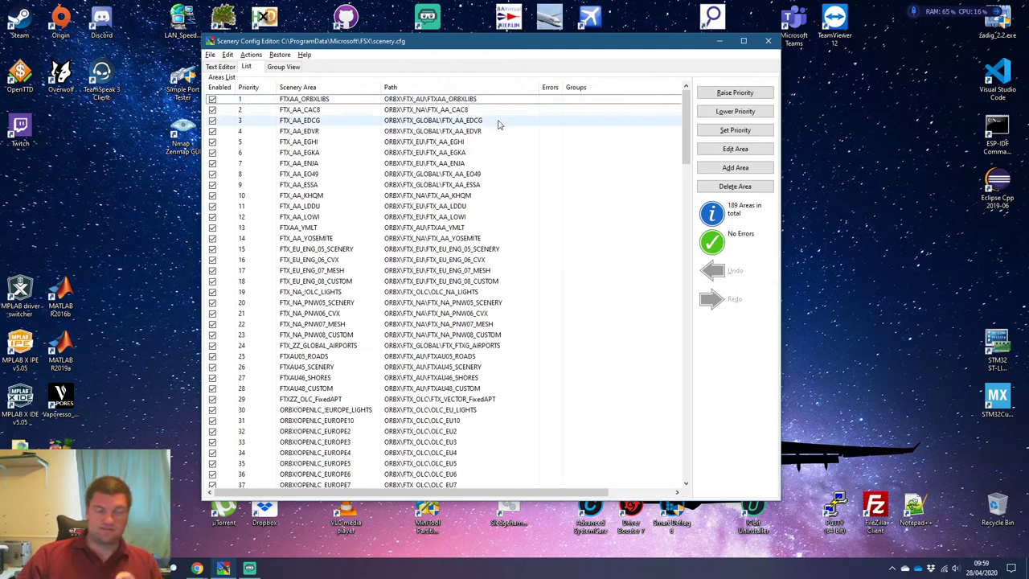
{"action": "scroll", "scroll_direction": "down", "scroll_amount": 3}
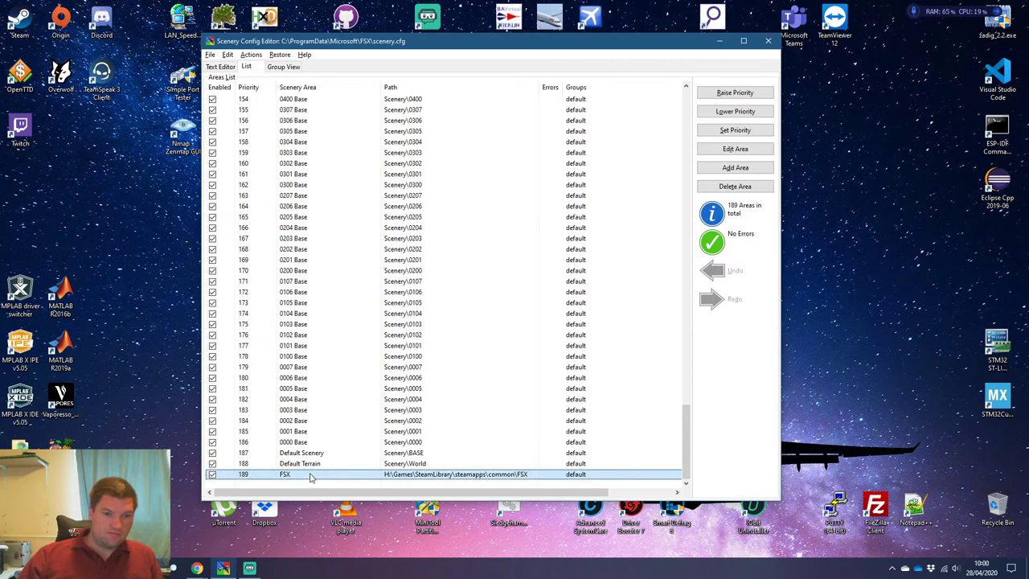
{"action": "left_click", "coordinate": [303, 453]}
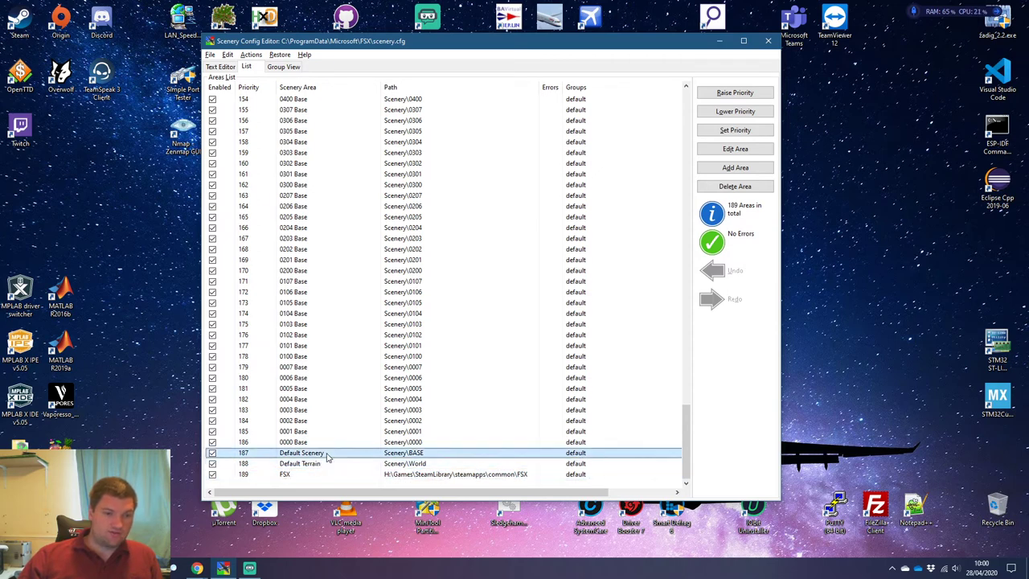
{"action": "left_click", "coordinate": [322, 441]}
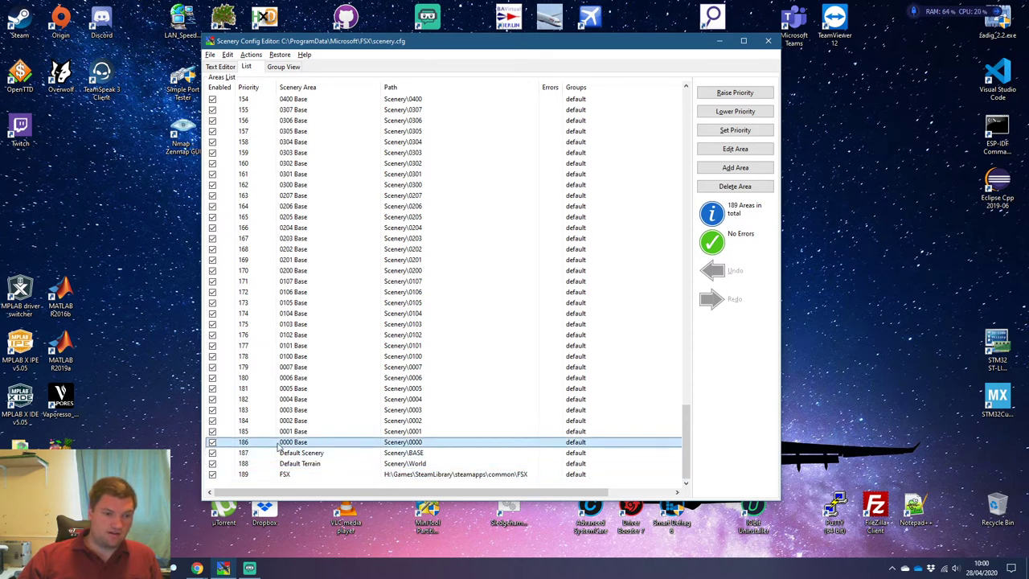
{"action": "left_click", "coordinate": [321, 431]}
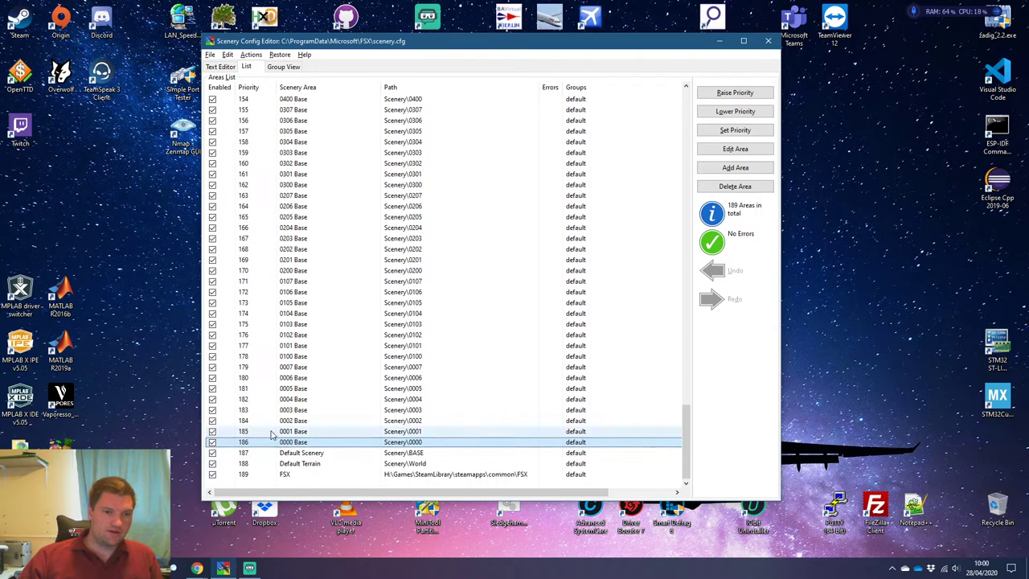
{"action": "left_click", "coordinate": [321, 440]}
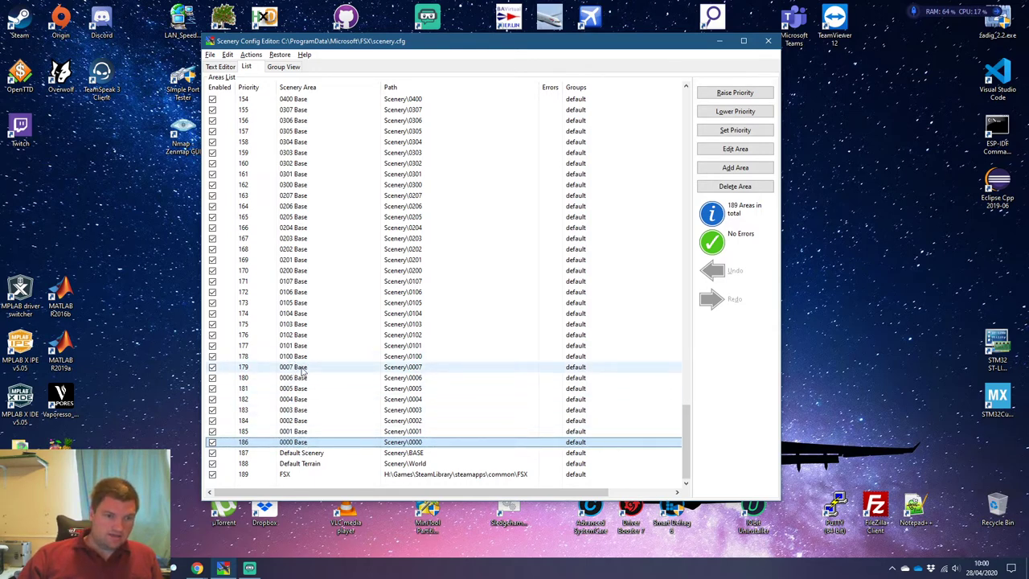
{"action": "left_click", "coordinate": [322, 357]}
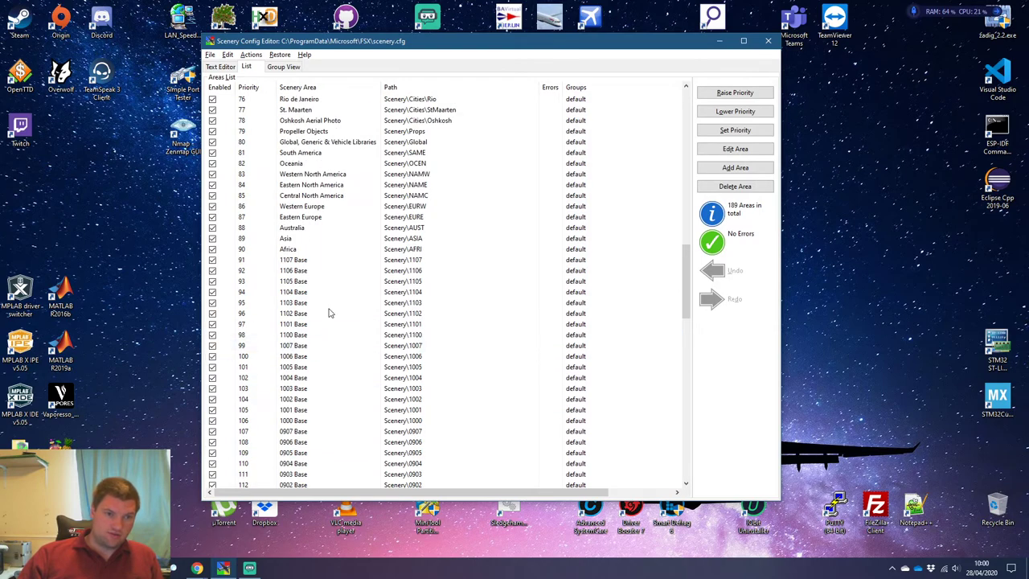
{"action": "left_click", "coordinate": [288, 248]}
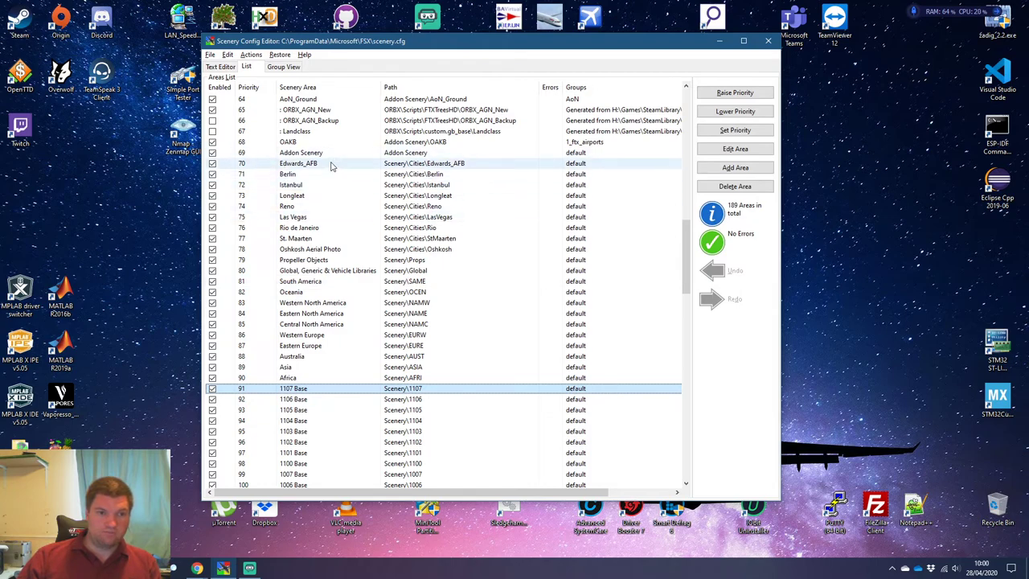
{"action": "left_click", "coordinate": [321, 164]}
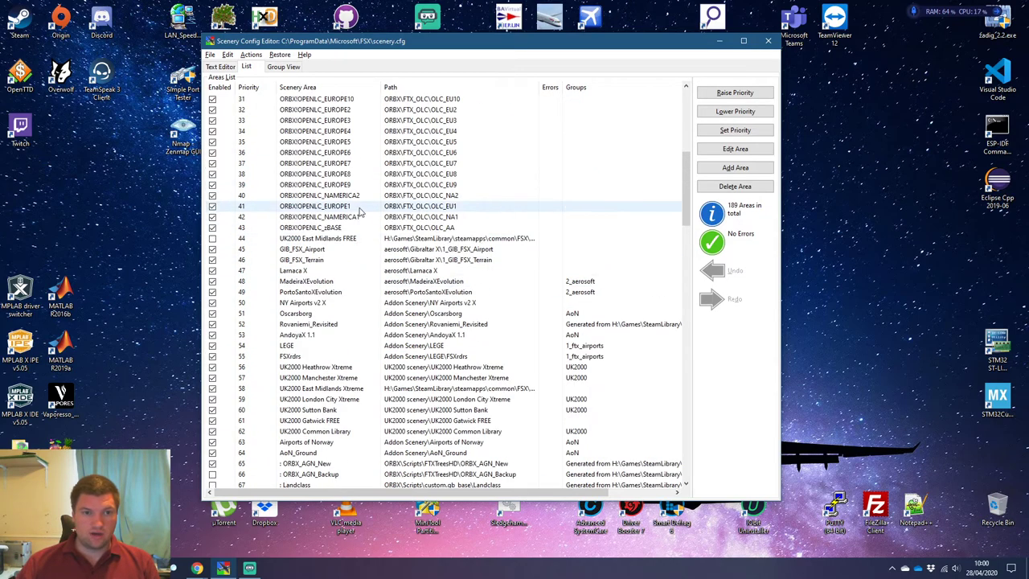
{"action": "scroll", "scroll_direction": "down", "scroll_amount": 3}
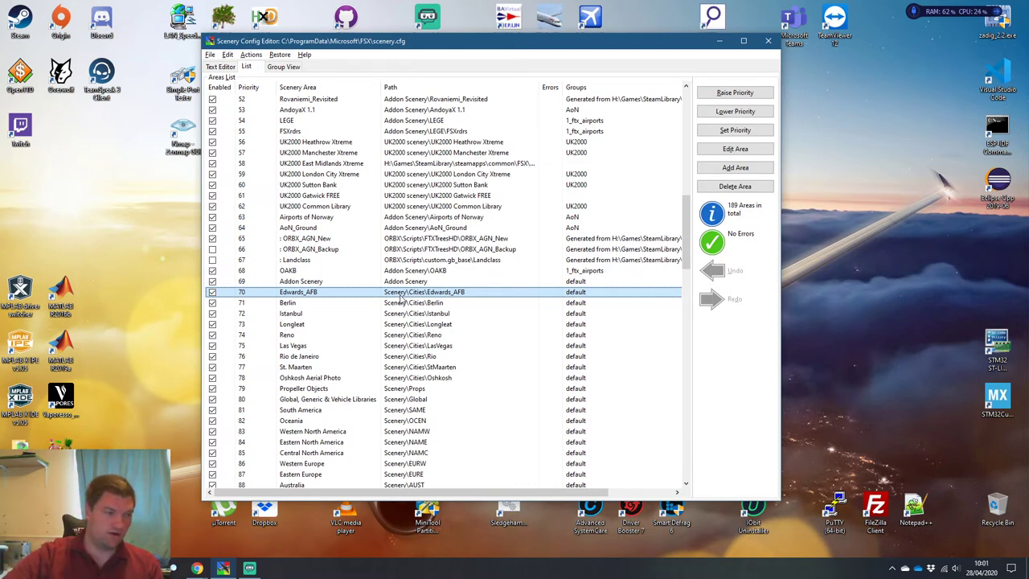
Untick the ORBX_AGN_New, FTXAUS_SCENERY and FTXAUS_ROADS entries, leaving the airports enabled.
{"action": "left_click", "coordinate": [418, 325]}
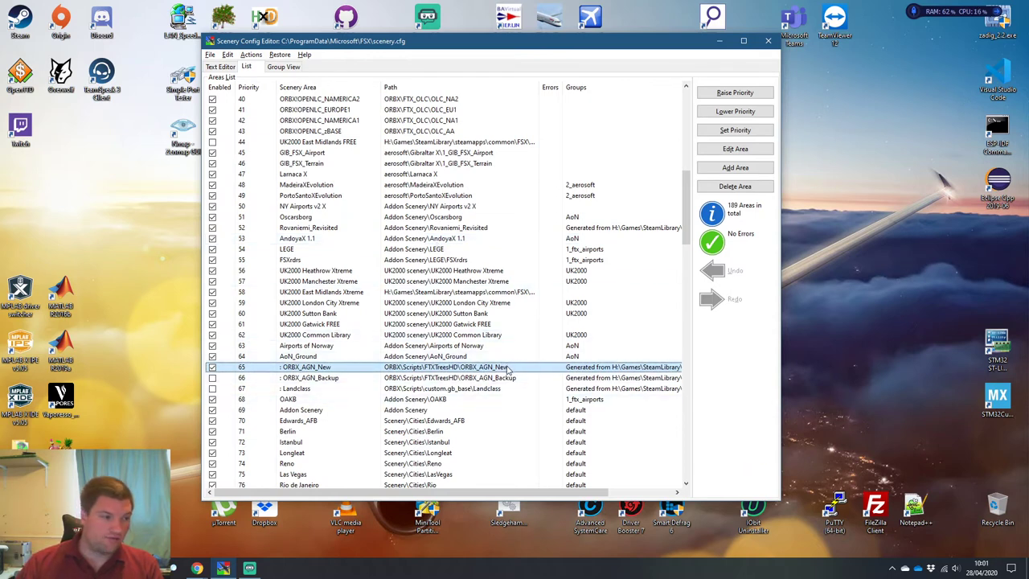
{"action": "left_click", "coordinate": [450, 376]}
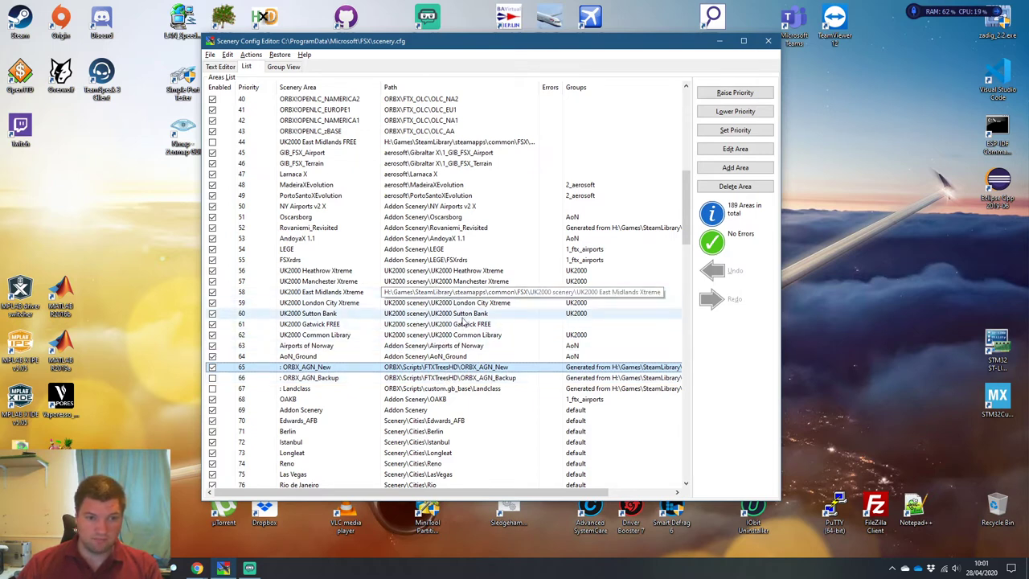
{"action": "mouse_move", "coordinate": [328, 322]}
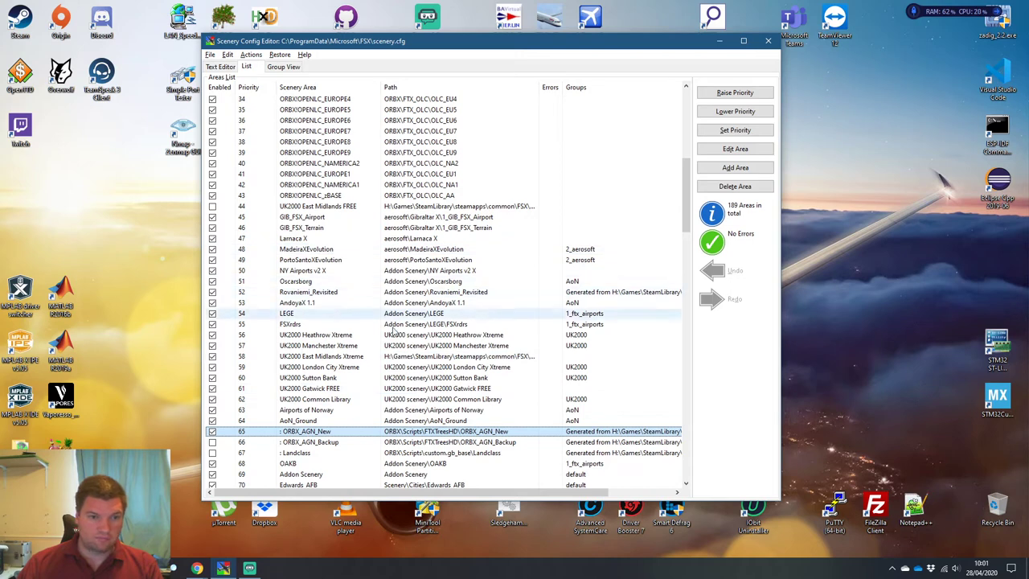
{"action": "left_click", "coordinate": [402, 325]}
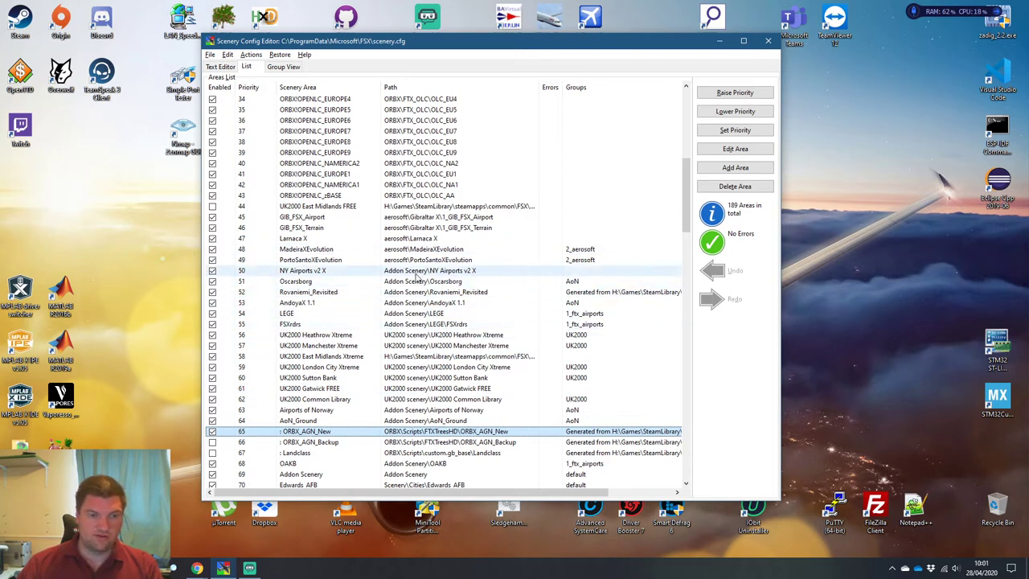
{"action": "mouse_move", "coordinate": [469, 280]}
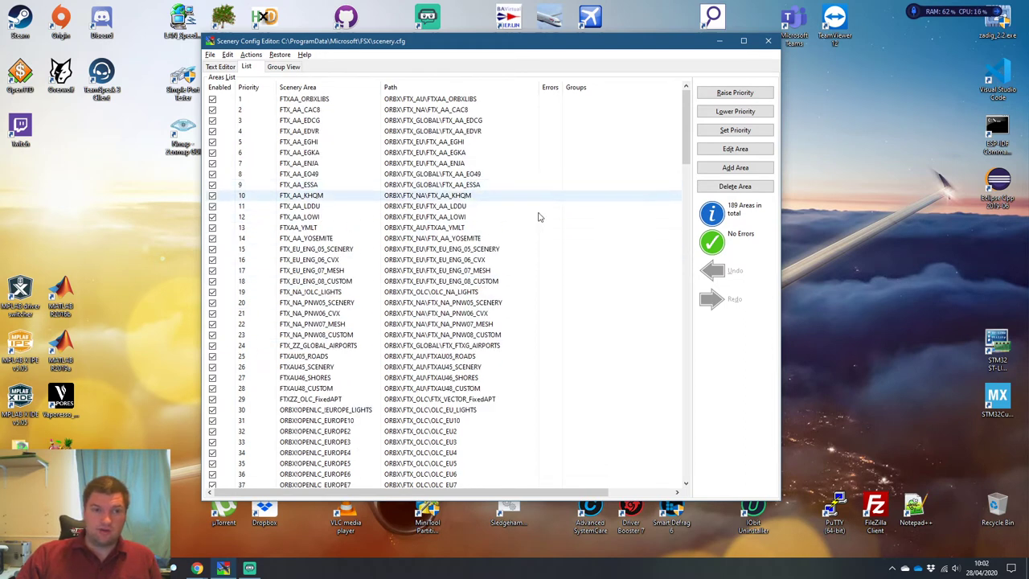
{"action": "left_click", "coordinate": [305, 367]}
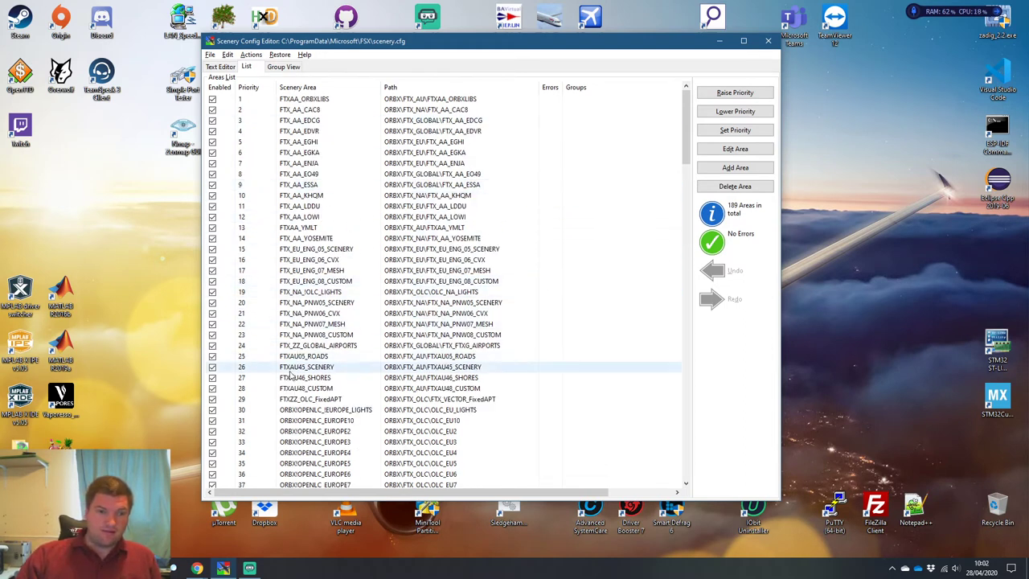
{"action": "left_click", "coordinate": [302, 357]}
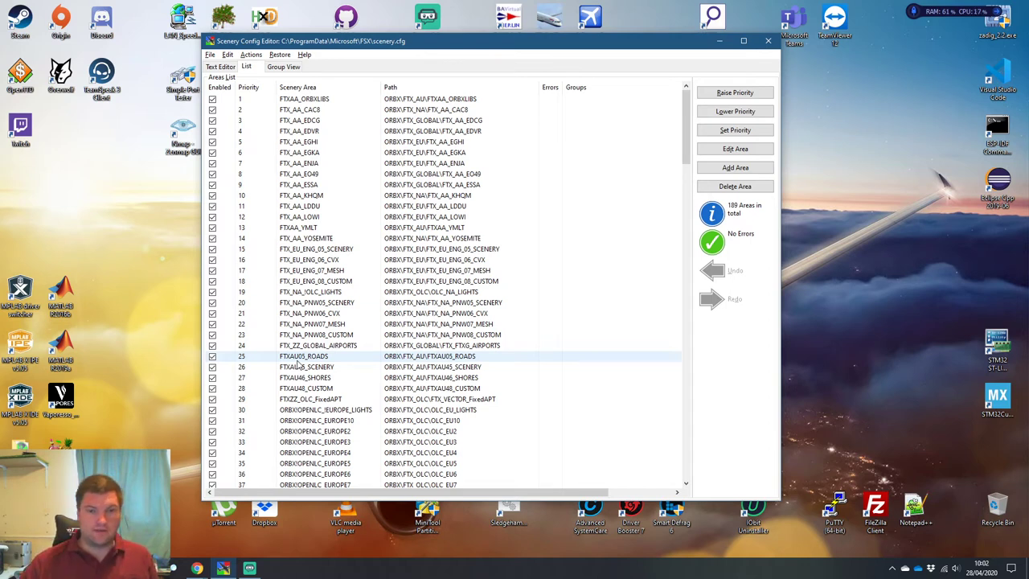
{"action": "scroll", "scroll_direction": "down", "scroll_amount": 3}
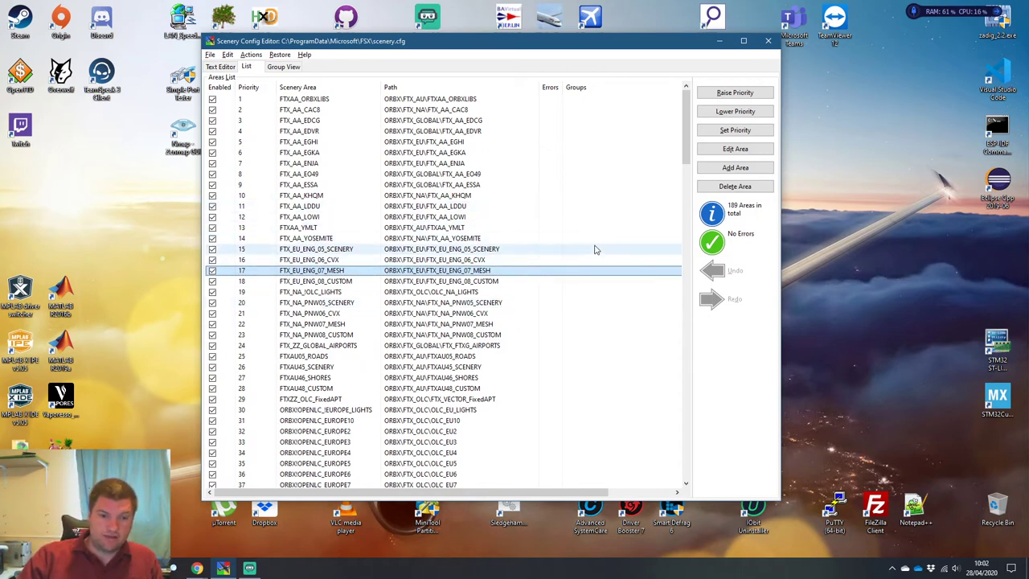
{"action": "scroll", "scroll_direction": "down", "scroll_amount": 3}
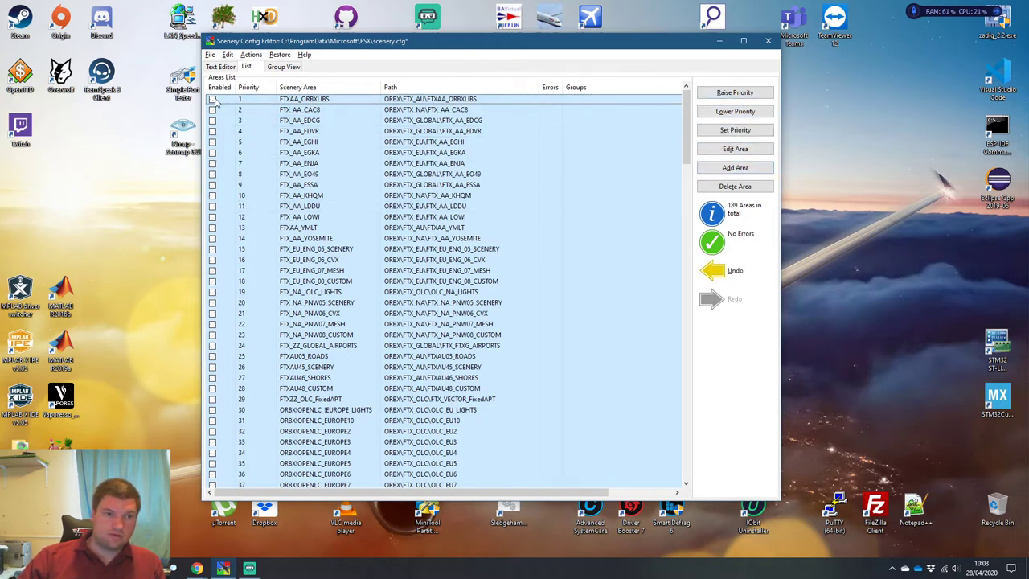
{"action": "scroll", "scroll_direction": "down", "scroll_amount": 3}
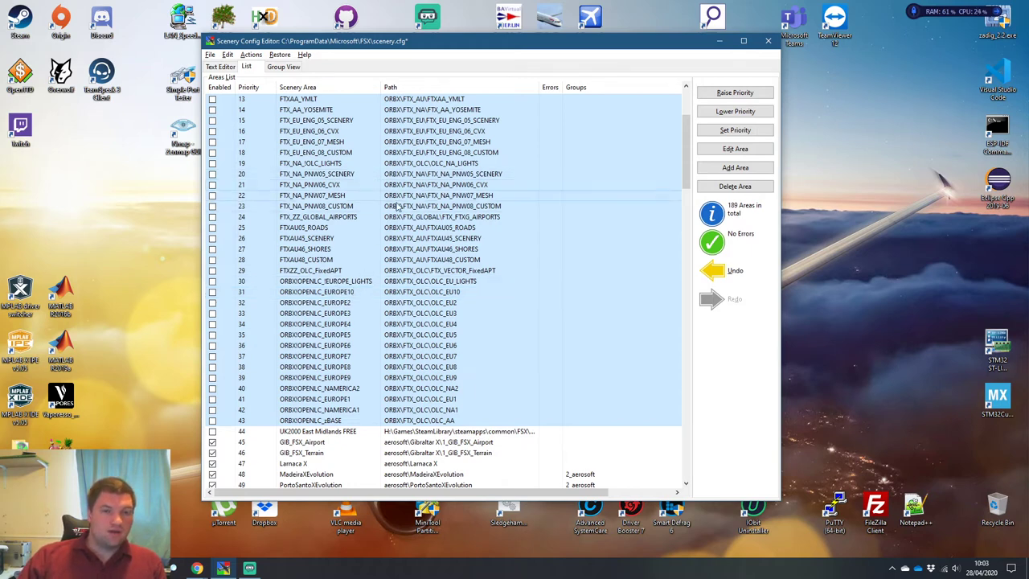
{"action": "left_click", "coordinate": [209, 55]}
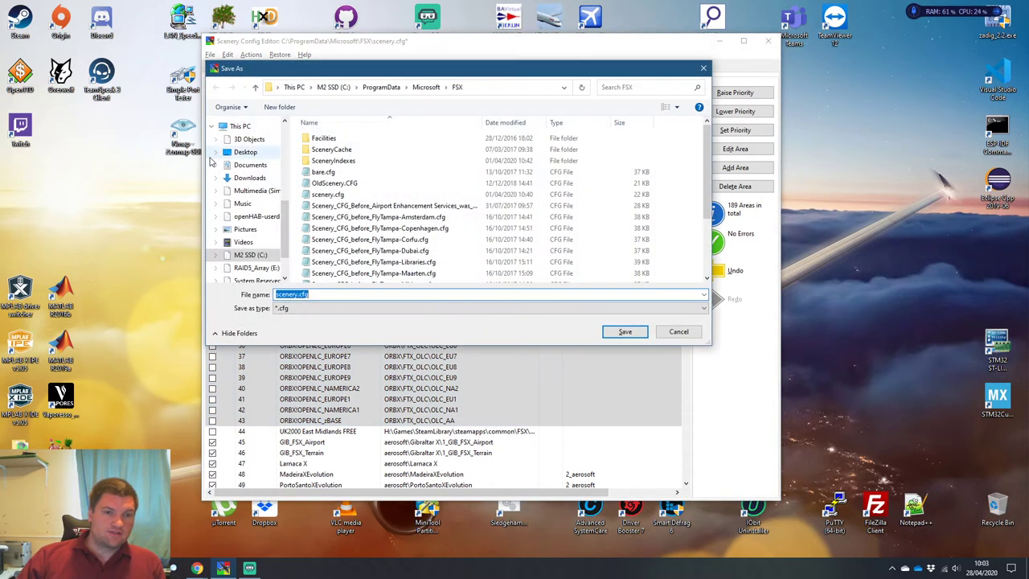
Save the list over scenery.cfg in the FSX folder, confirming the overwrite.
{"action": "left_click", "coordinate": [328, 193]}
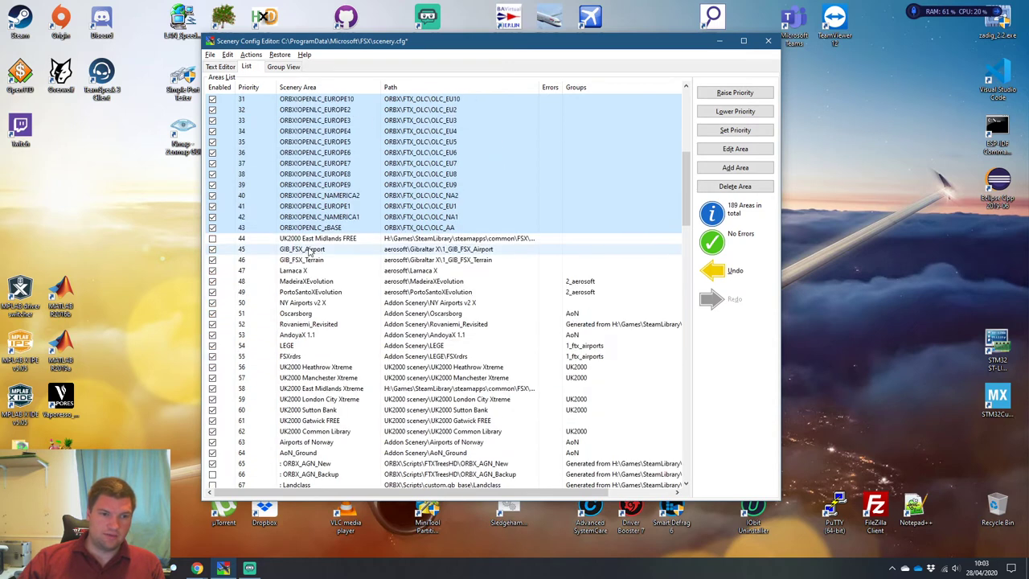
{"action": "scroll", "scroll_direction": "down", "scroll_amount": 3}
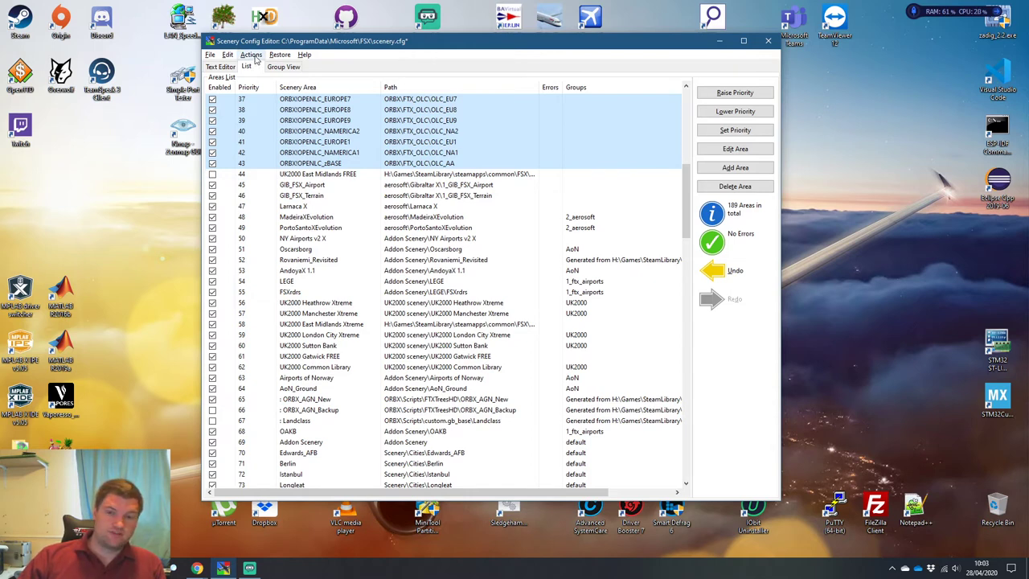
{"action": "left_click", "coordinate": [251, 55]}
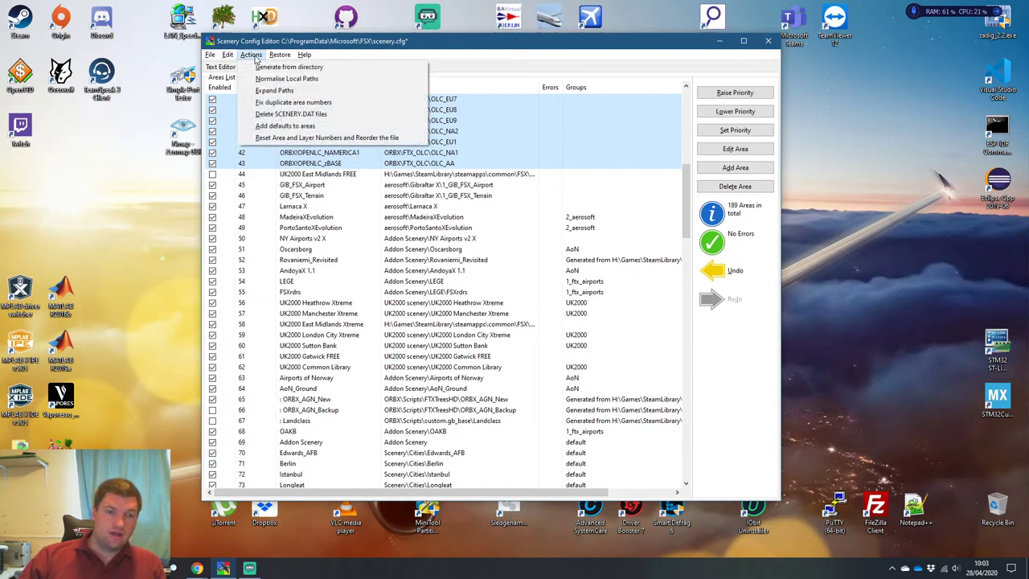
{"action": "left_click", "coordinate": [209, 54]}
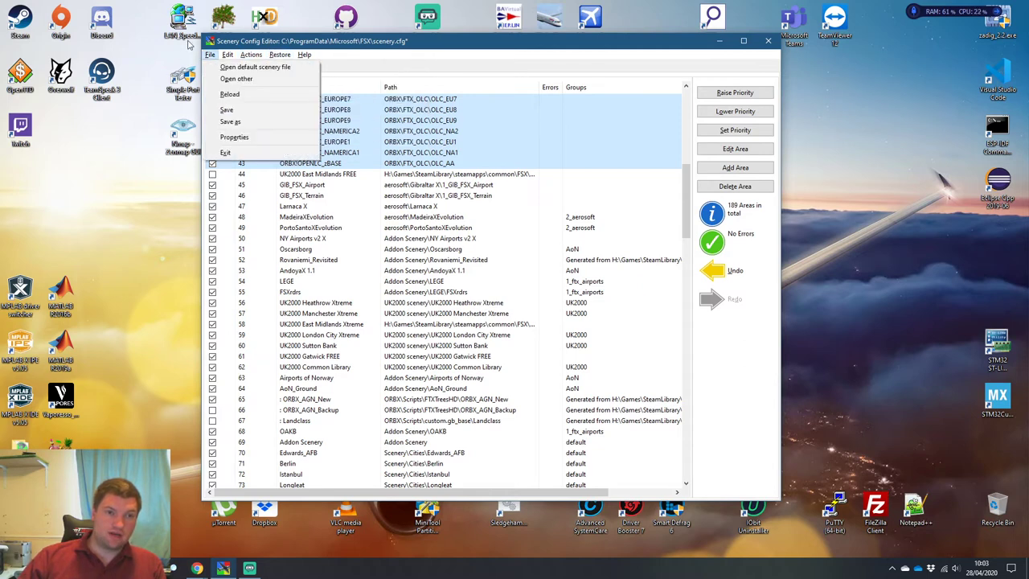
{"action": "left_click", "coordinate": [250, 55]}
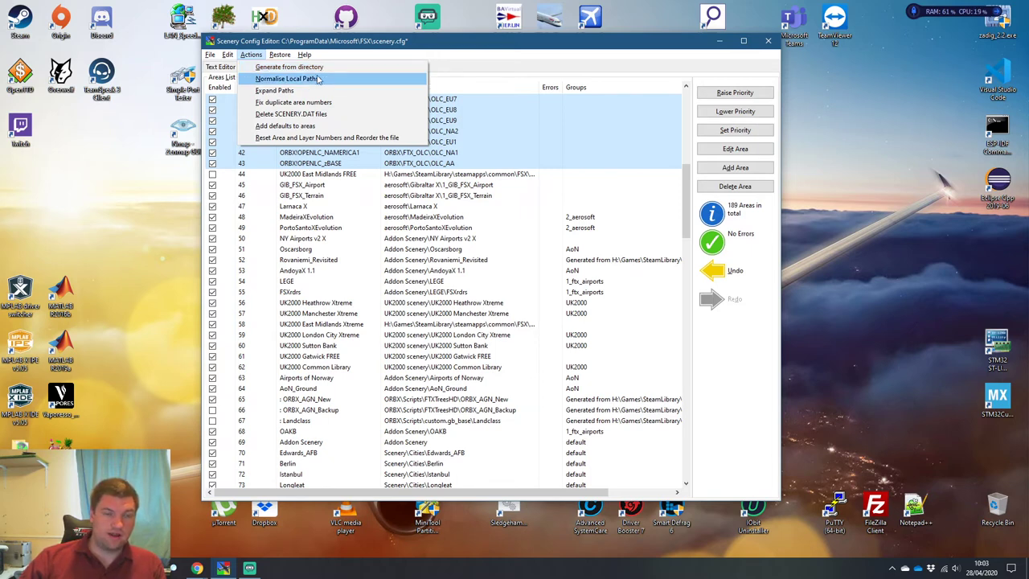
{"action": "mouse_move", "coordinate": [291, 112]}
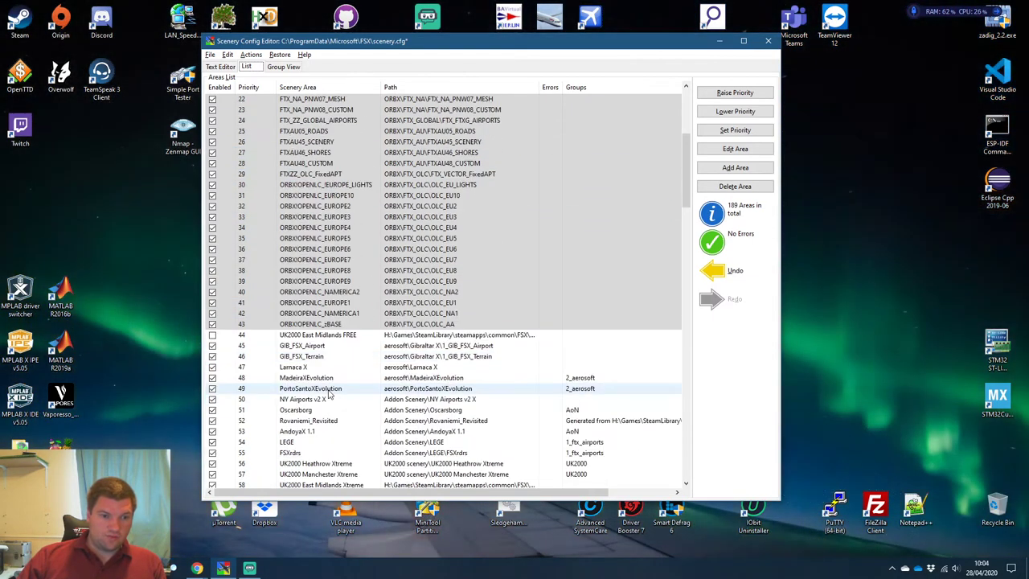
Scroll the FSX list to review the FTX/Orbx block's position below the airports.
{"action": "scroll", "scroll_direction": "down", "scroll_amount": 3}
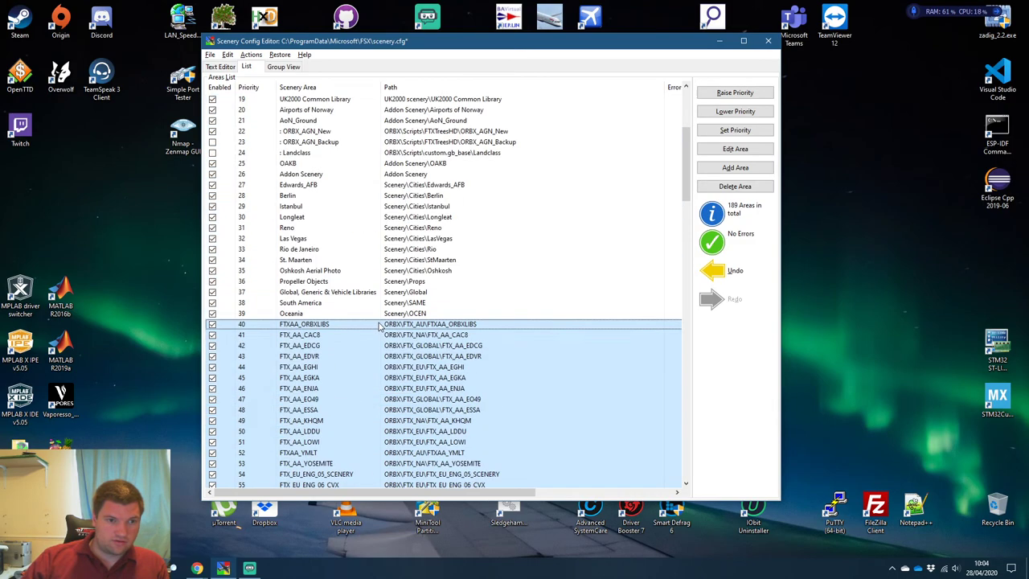
{"action": "scroll", "scroll_direction": "down", "scroll_amount": 3}
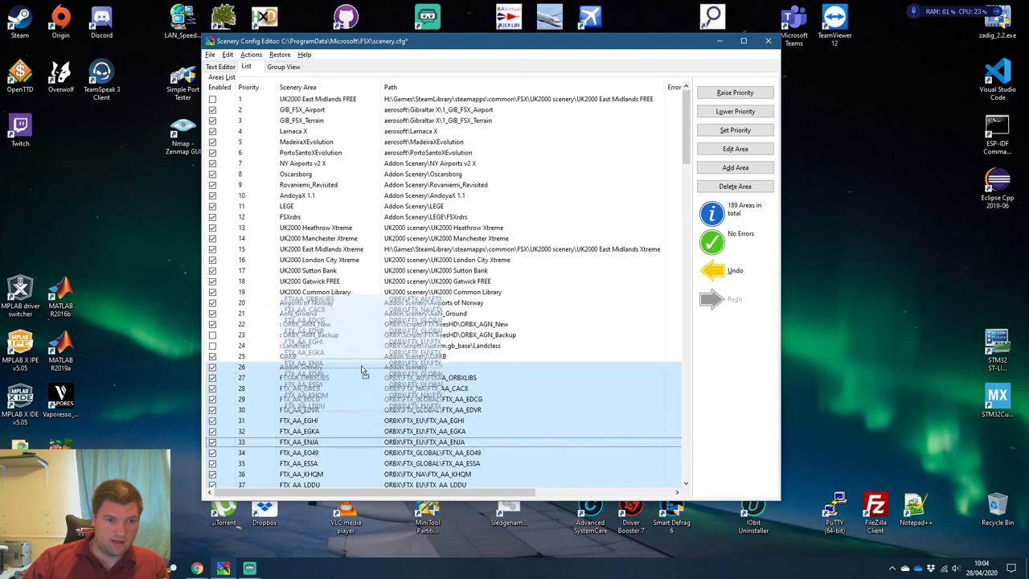
{"action": "scroll", "scroll_direction": "down", "scroll_amount": 3}
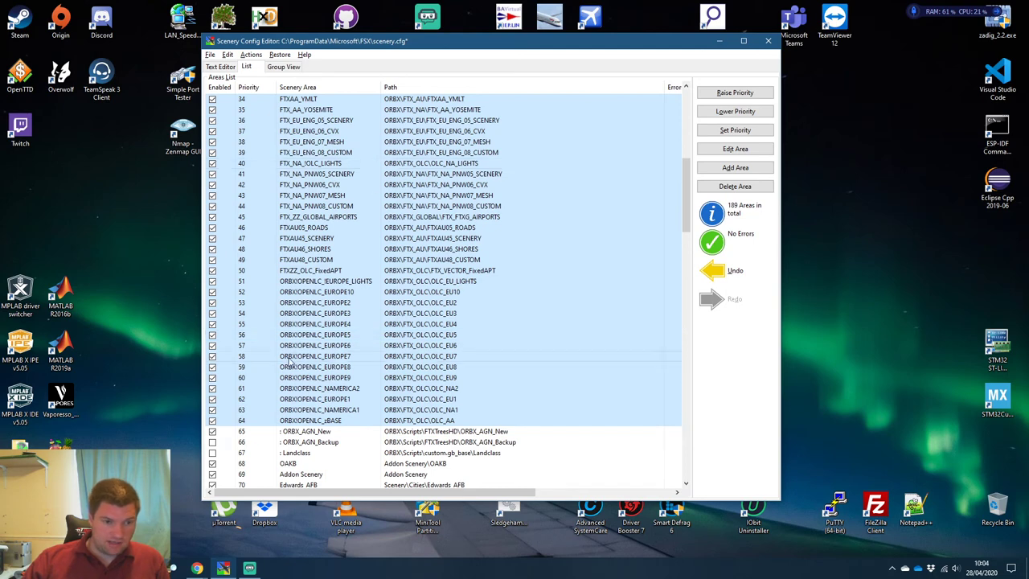
{"action": "scroll", "scroll_direction": "down", "scroll_amount": 3}
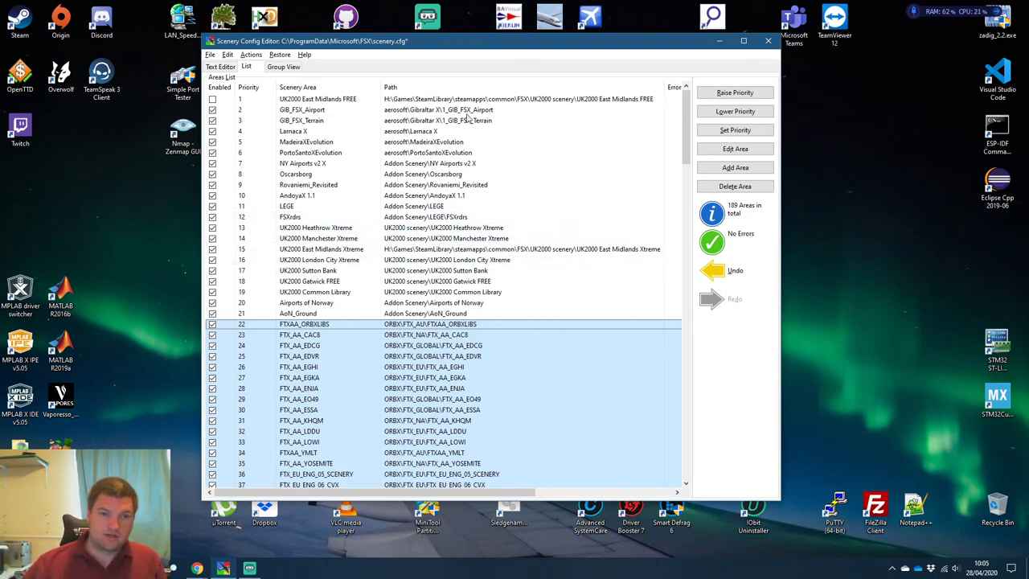
{"action": "left_click", "coordinate": [318, 98]}
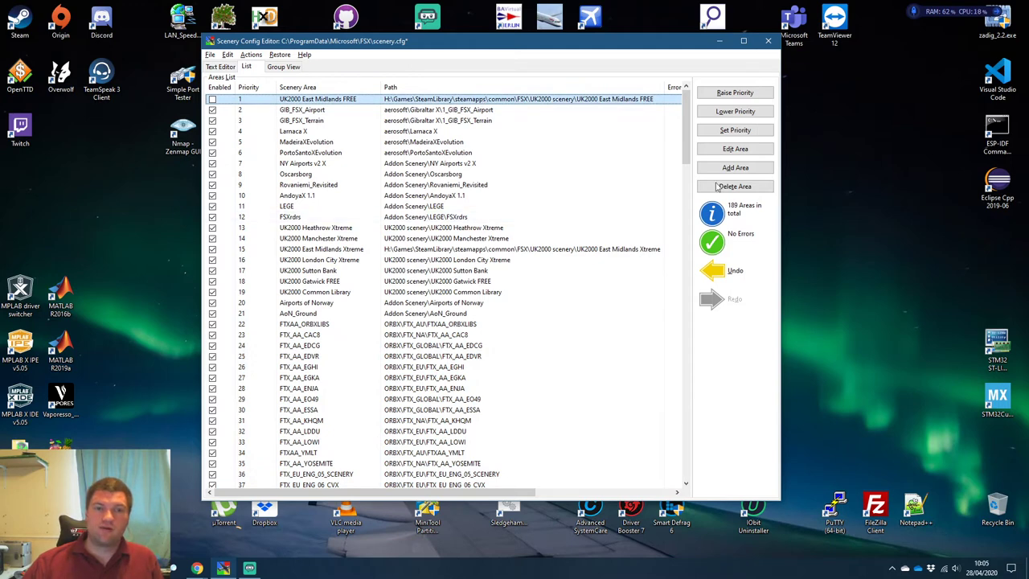
{"action": "mouse_move", "coordinate": [775, 190]}
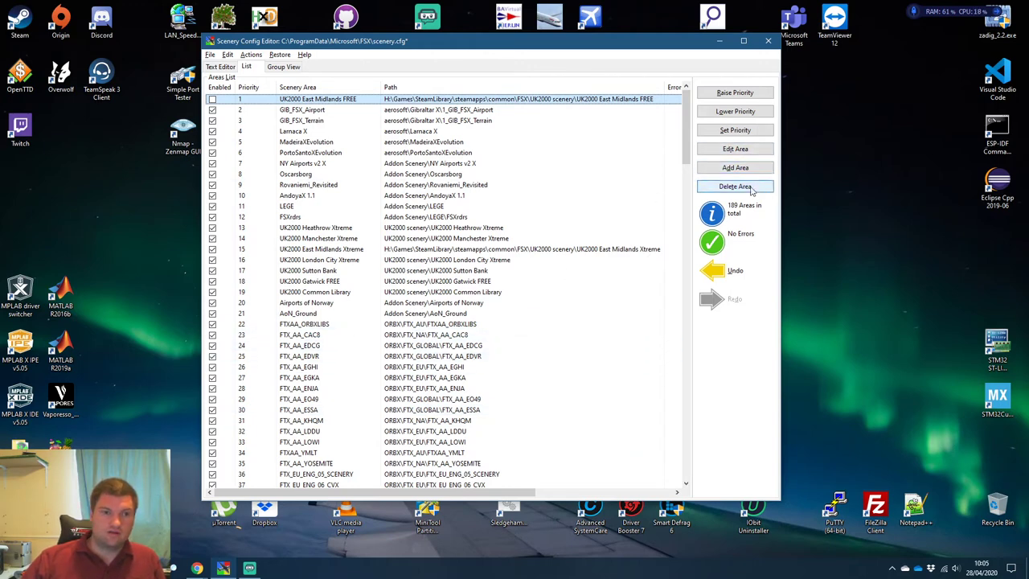
Delete the duplicate UK2000 East Midlands FREE entry, confirming the removal.
{"action": "left_click", "coordinate": [735, 187]}
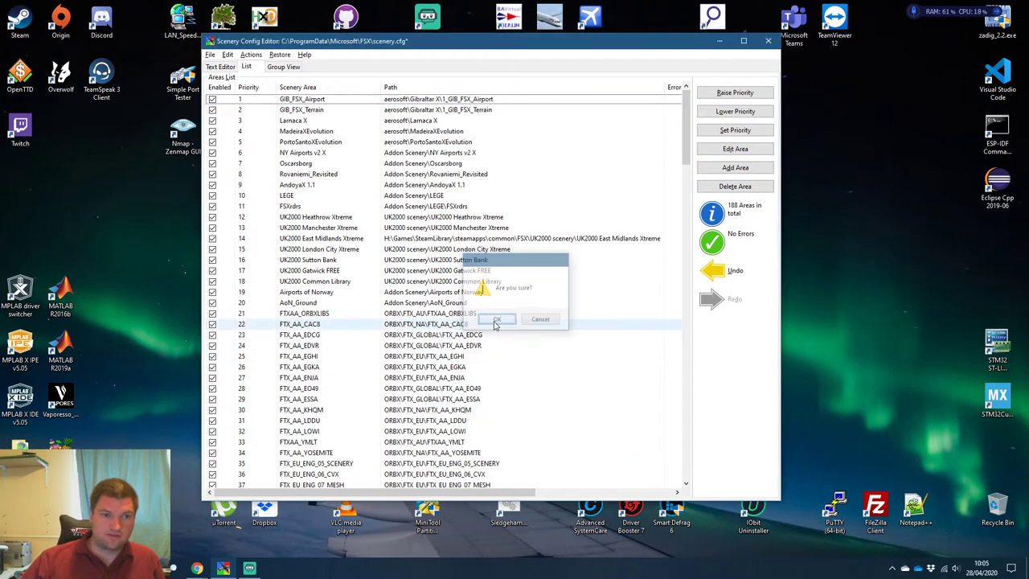
{"action": "left_click", "coordinate": [495, 318]}
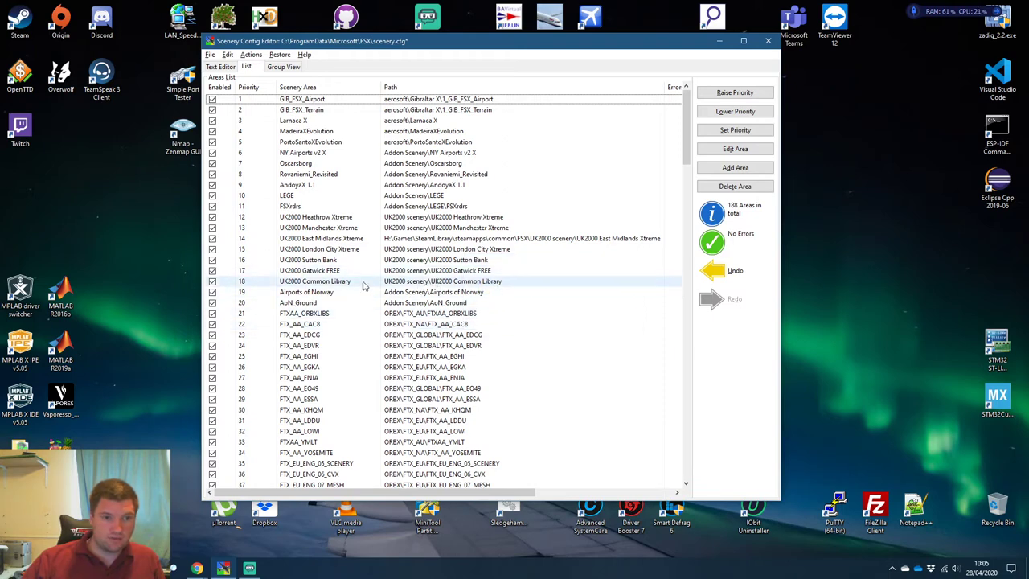
{"action": "mouse_move", "coordinate": [346, 289]}
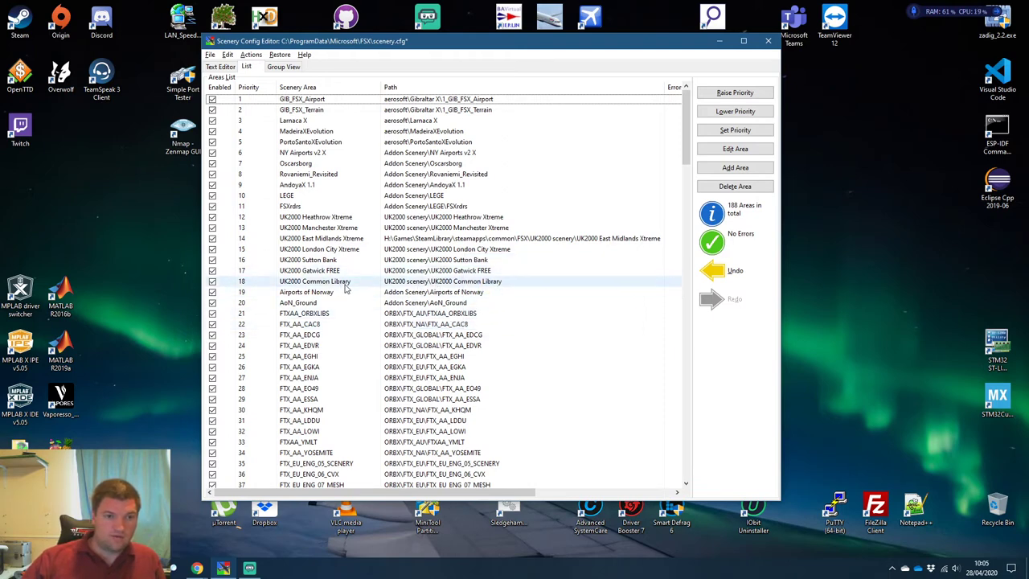
Select the Airports of Norway, UK2000 Common Library and UK2000 Gatwick FREE rows.
{"action": "left_click", "coordinate": [345, 292]}
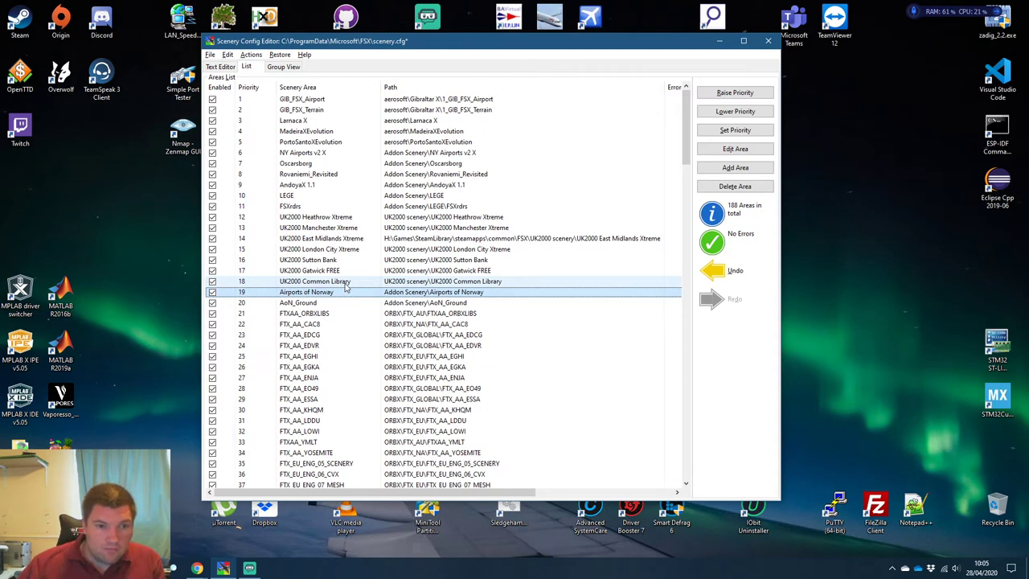
{"action": "left_click", "coordinate": [314, 280]}
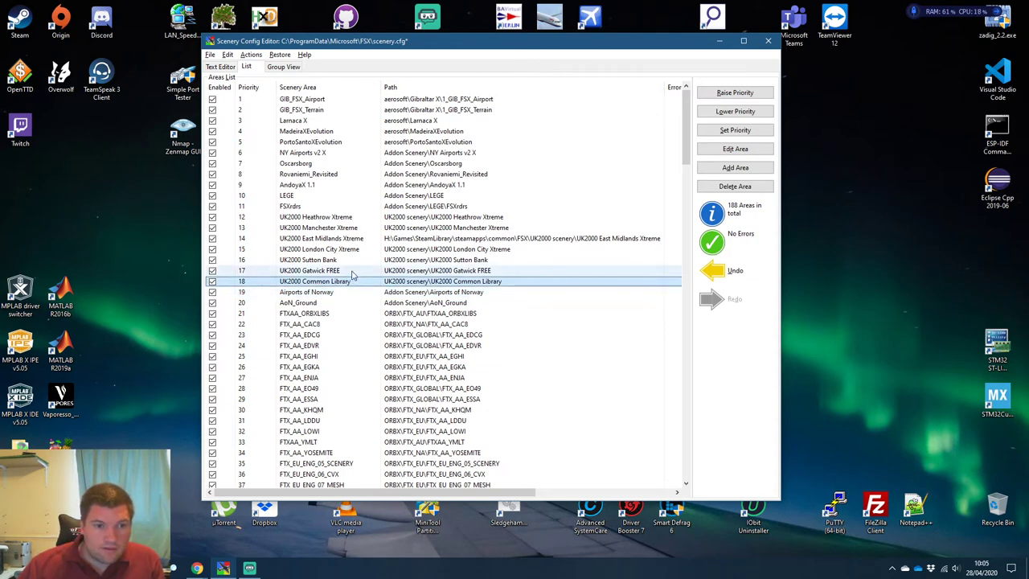
{"action": "left_click", "coordinate": [337, 270]}
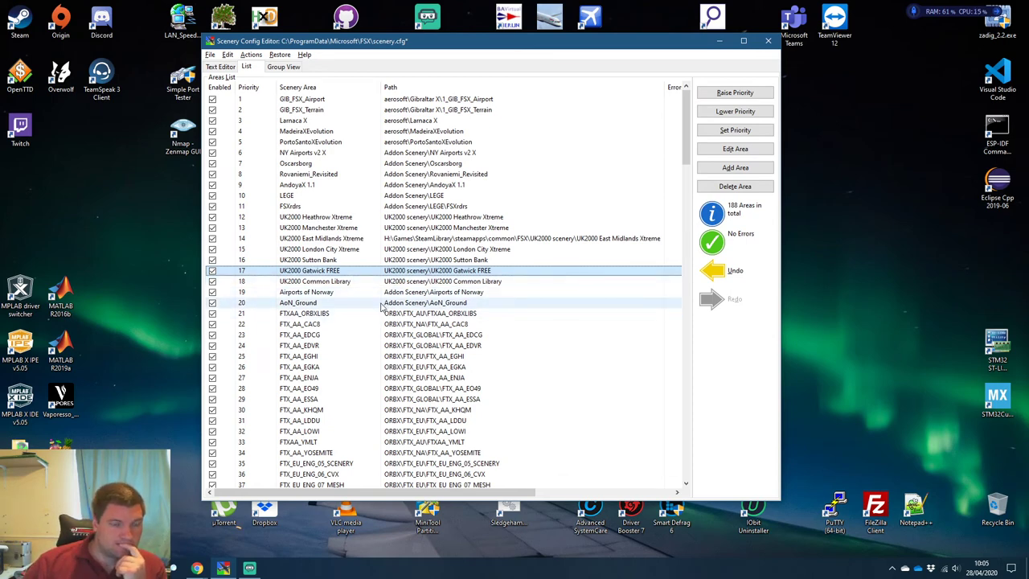
Select UK2000 Common Library and review the airport entries at priorities 1–20 above the FTX block.
{"action": "left_click", "coordinate": [314, 280]}
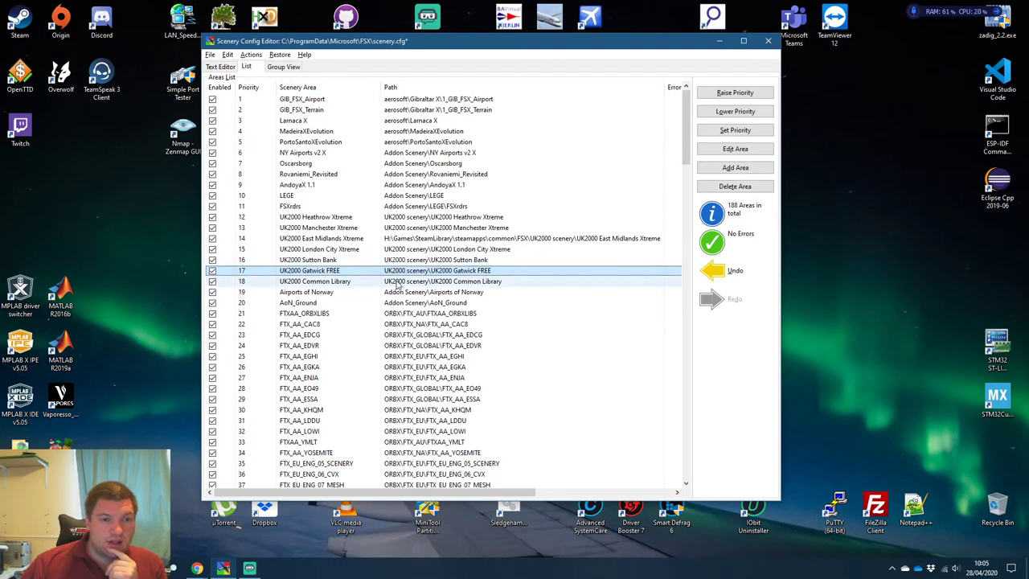
{"action": "mouse_move", "coordinate": [399, 287]}
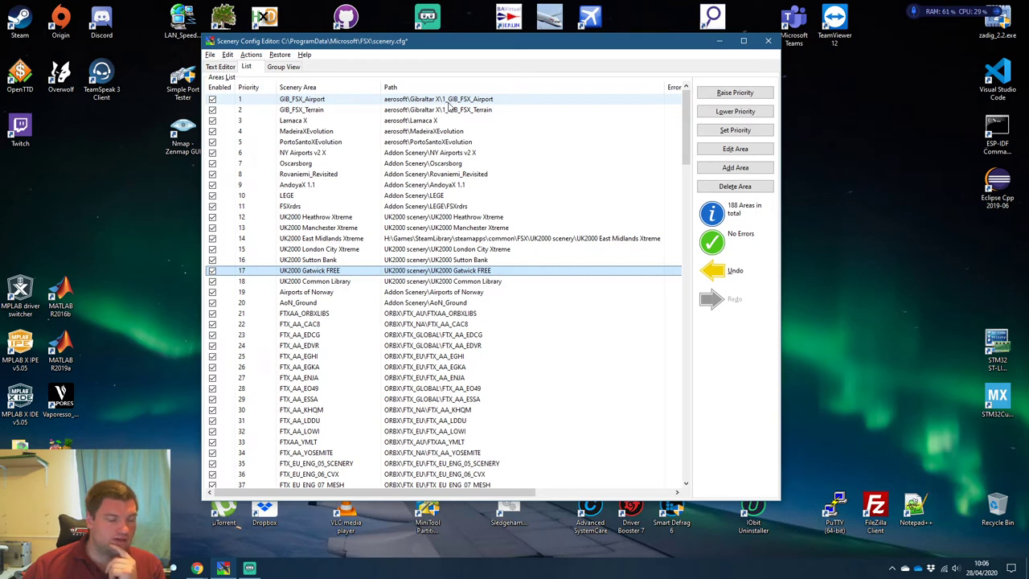
{"action": "left_click", "coordinate": [442, 110]}
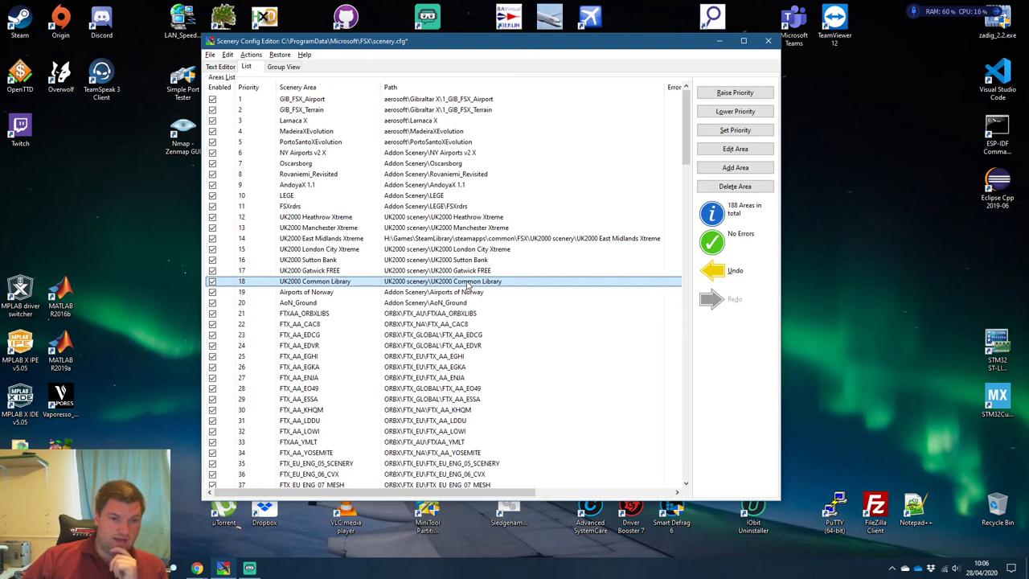
{"action": "scroll", "scroll_direction": "down", "scroll_amount": 3}
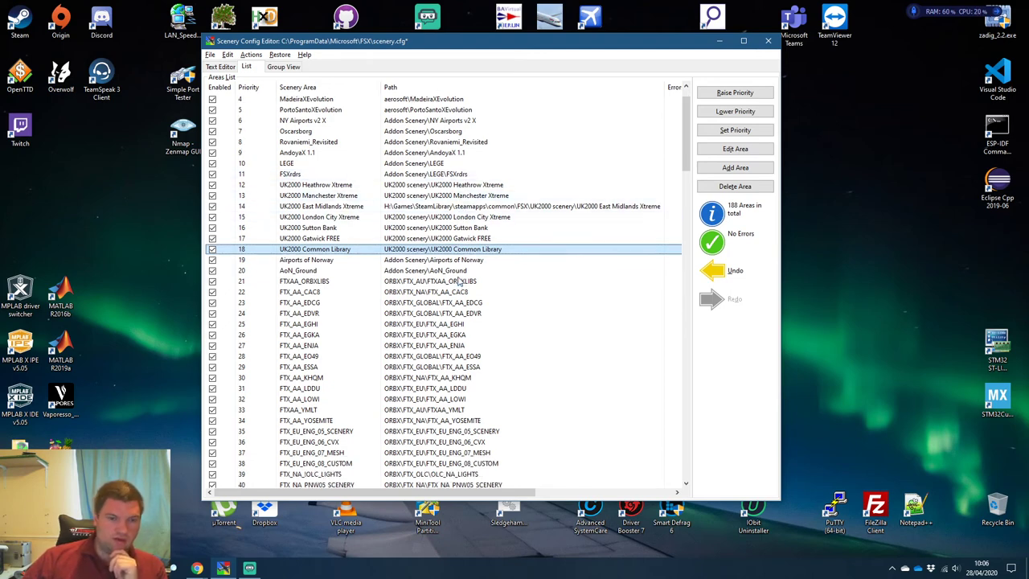
{"action": "scroll", "scroll_direction": "down", "scroll_amount": 3}
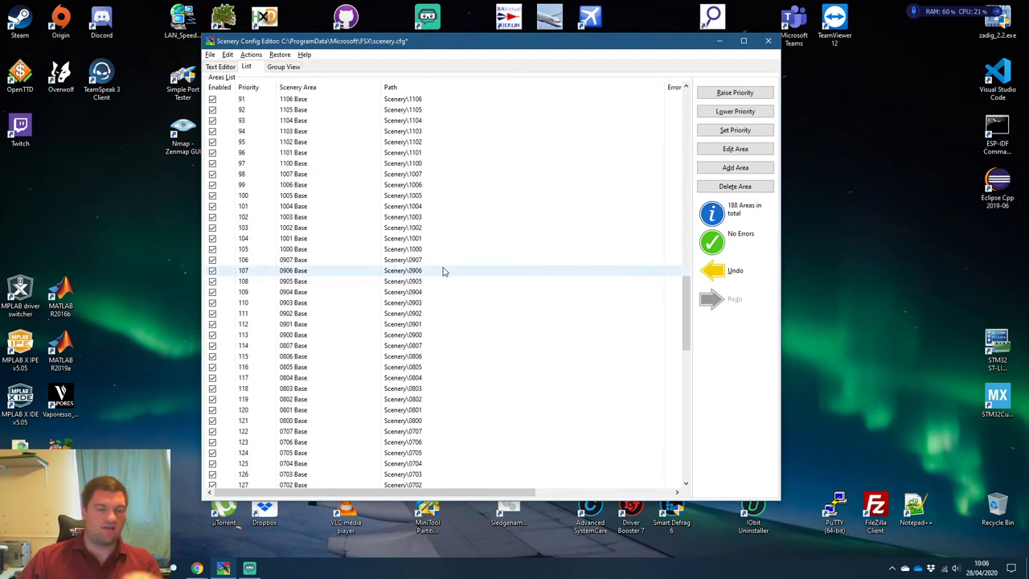
{"action": "scroll", "scroll_direction": "down", "scroll_amount": 3}
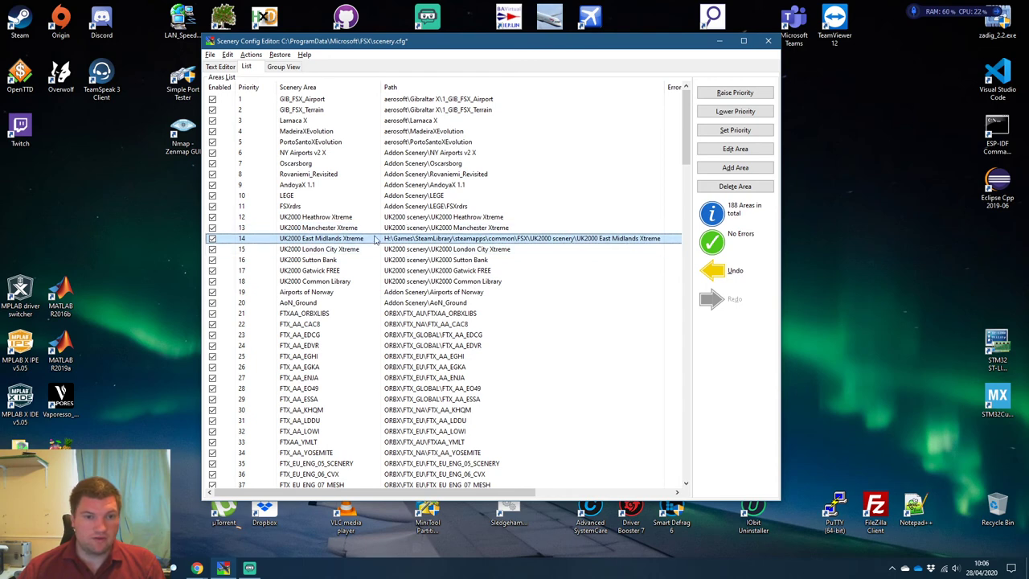
Normalize the scenery paths to local form via the Areas List menu.
{"action": "left_click", "coordinate": [251, 54]}
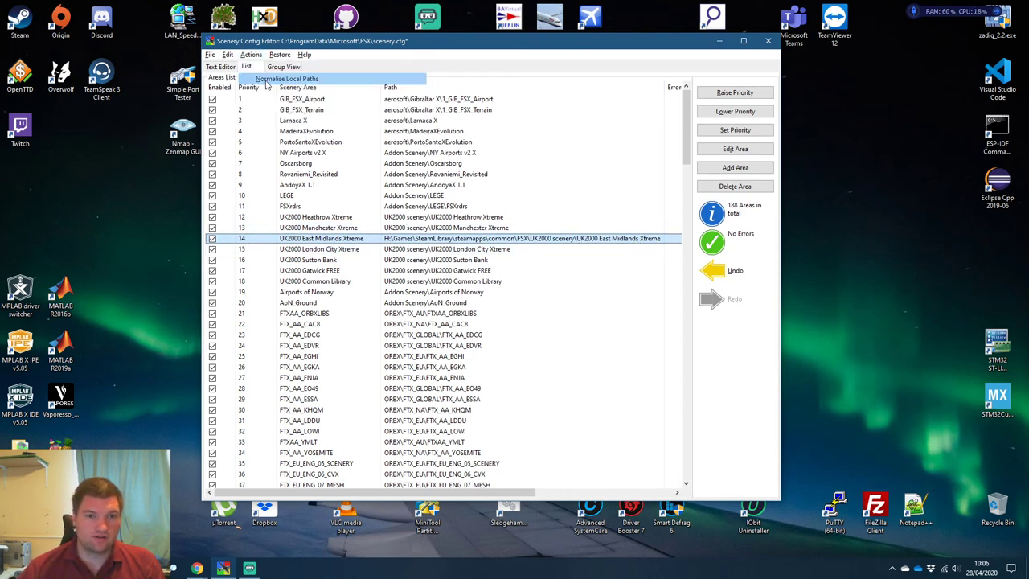
{"action": "left_click", "coordinate": [286, 77]}
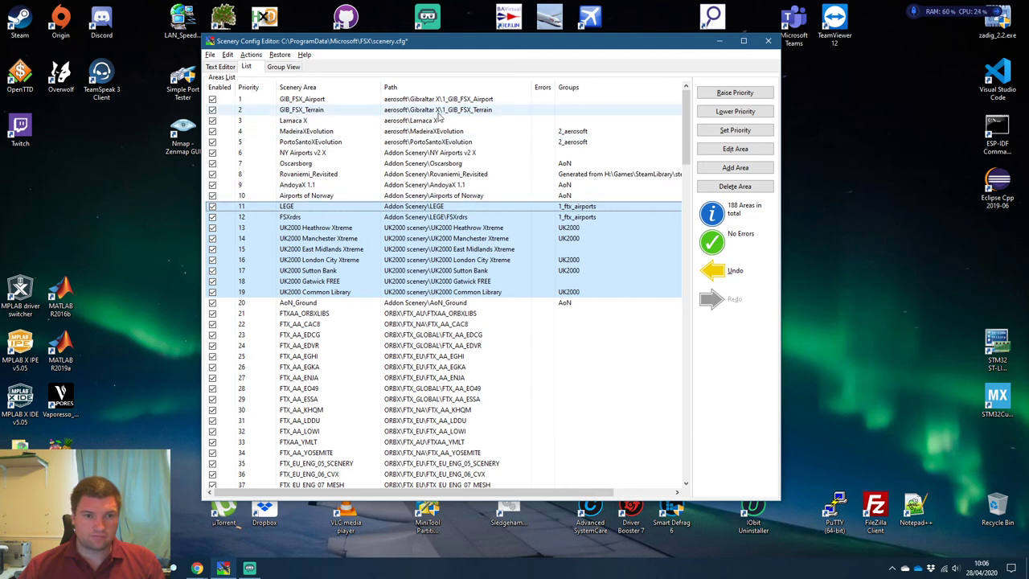
Switch between Group View and List to place AoN_Ground at priority 11 below Airports of Norway.
{"action": "left_click", "coordinate": [283, 66]}
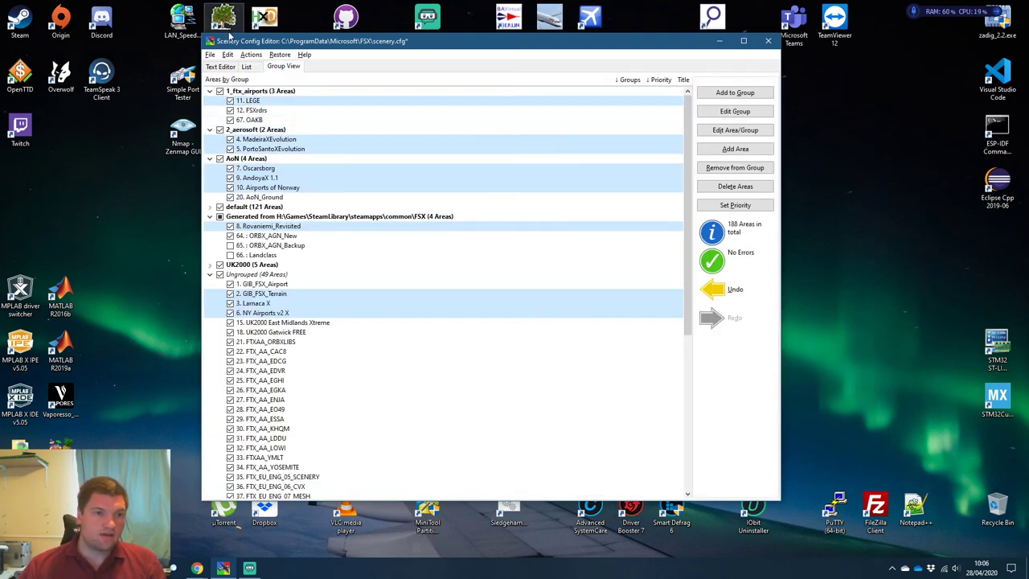
{"action": "left_click", "coordinate": [247, 66]}
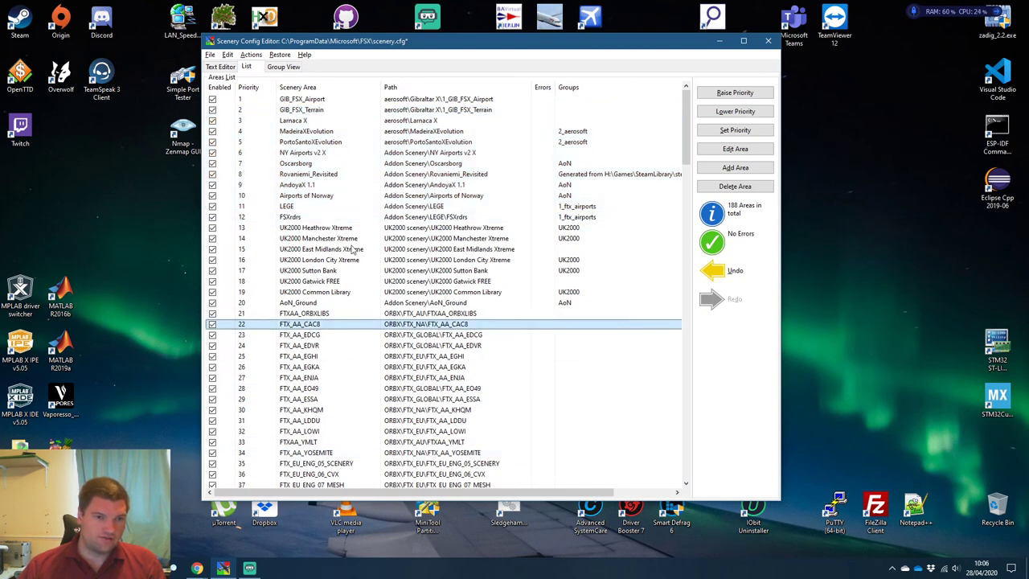
{"action": "left_click", "coordinate": [283, 66]}
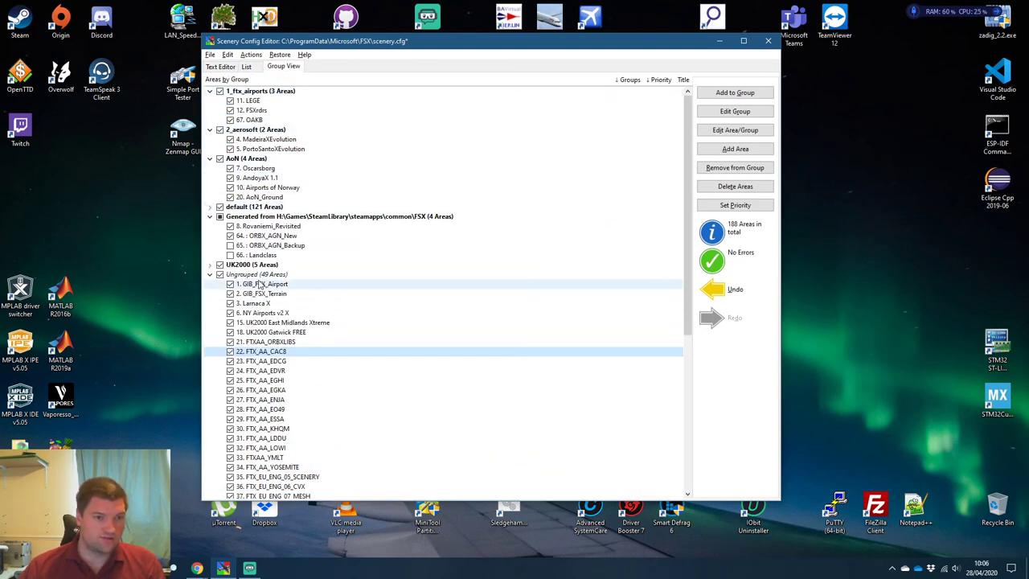
{"action": "scroll", "scroll_direction": "down", "scroll_amount": 3}
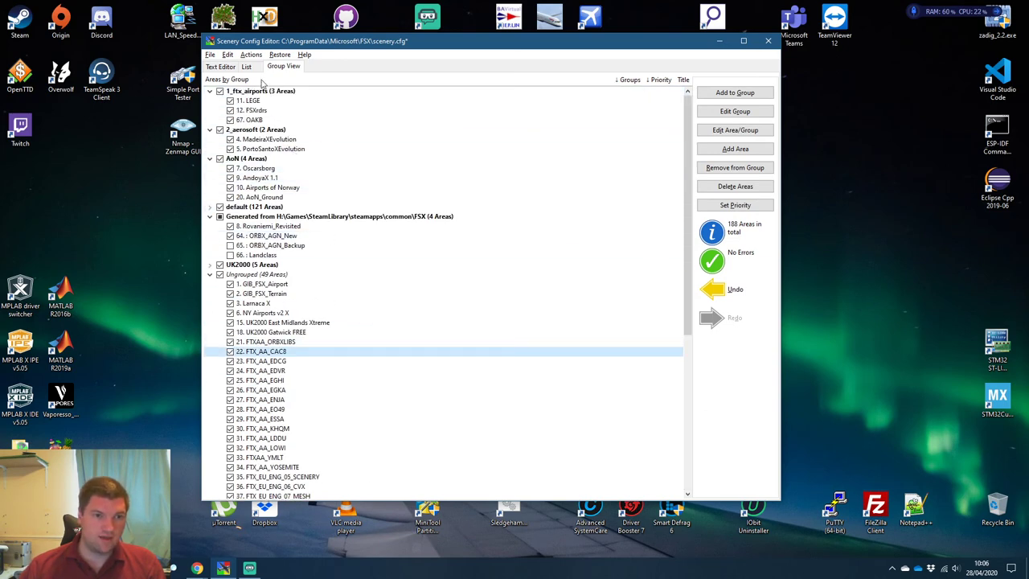
{"action": "left_click", "coordinate": [248, 65]}
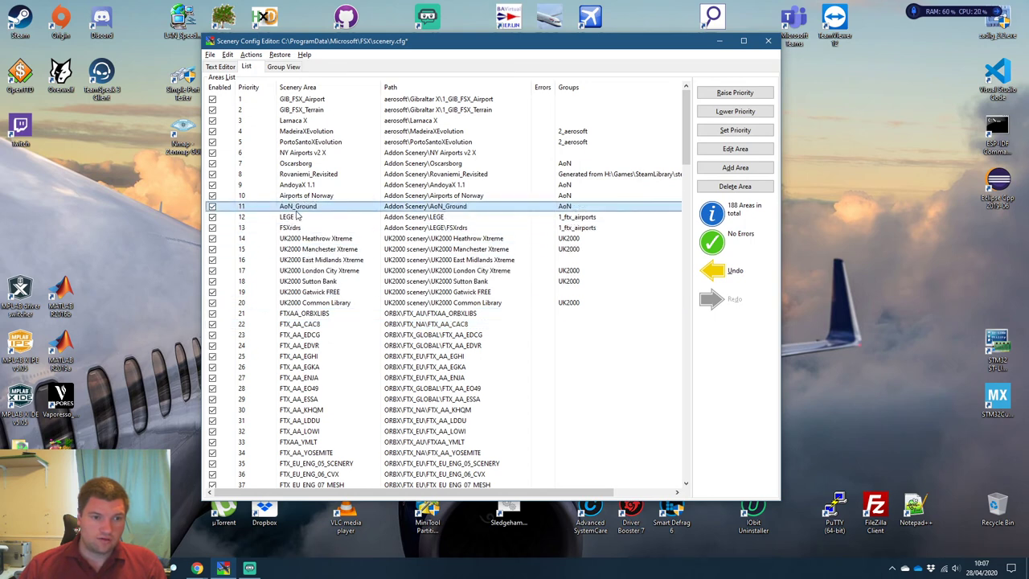
{"action": "mouse_move", "coordinate": [341, 259]}
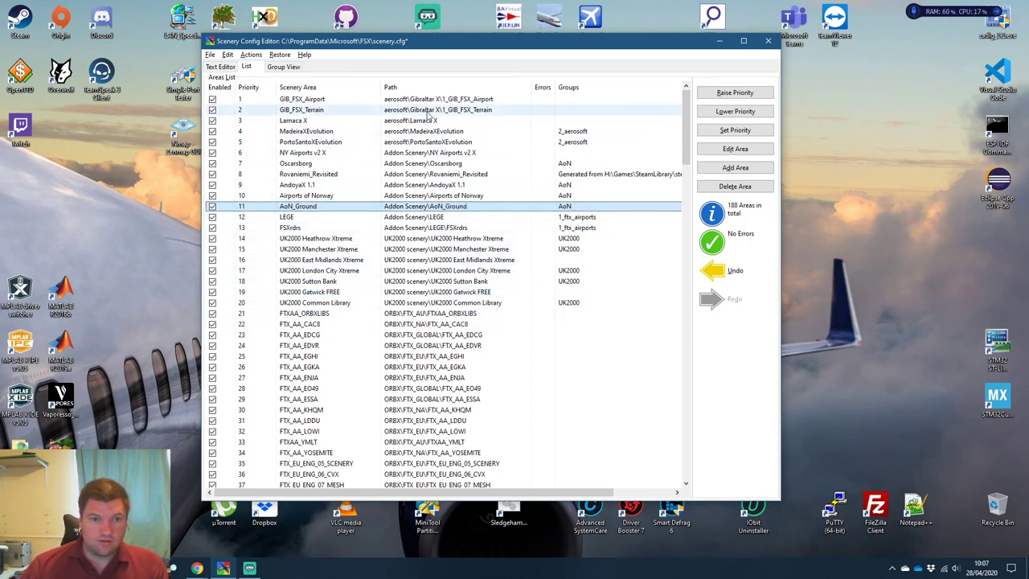
Save the reordered FSX scenery list via File > Save.
{"action": "left_click", "coordinate": [209, 55]}
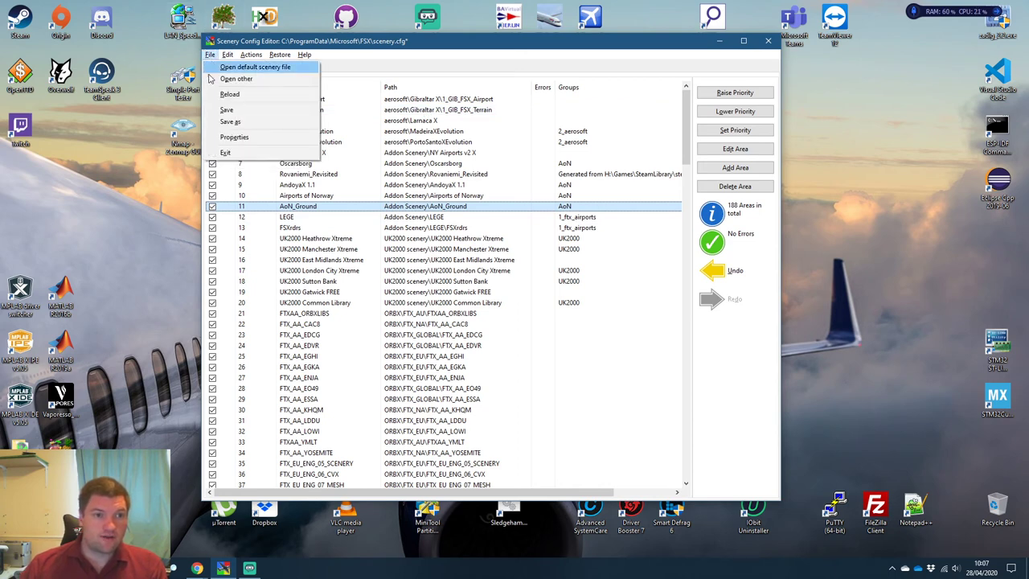
{"action": "left_click", "coordinate": [256, 67]}
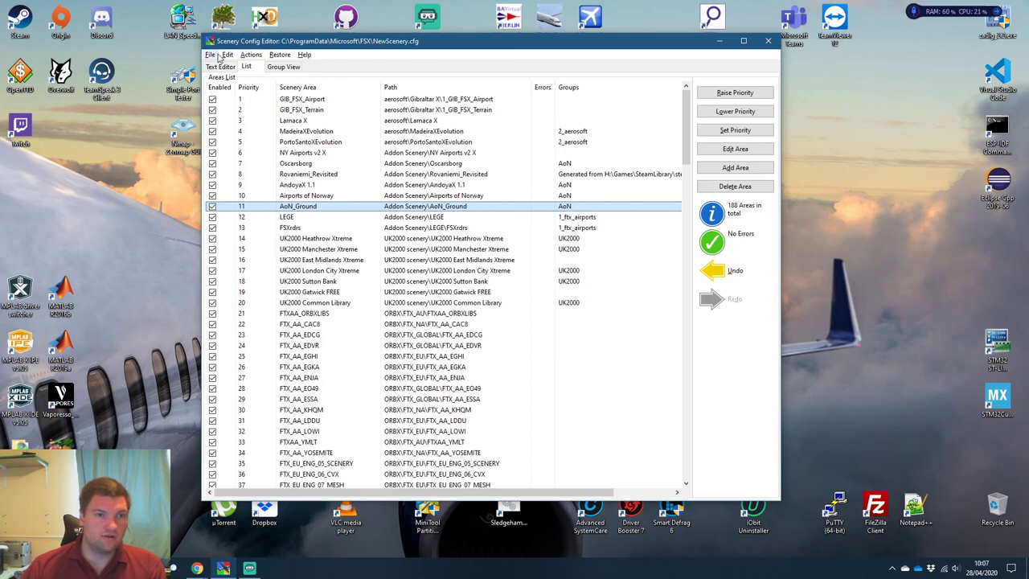
{"action": "left_click", "coordinate": [305, 55]}
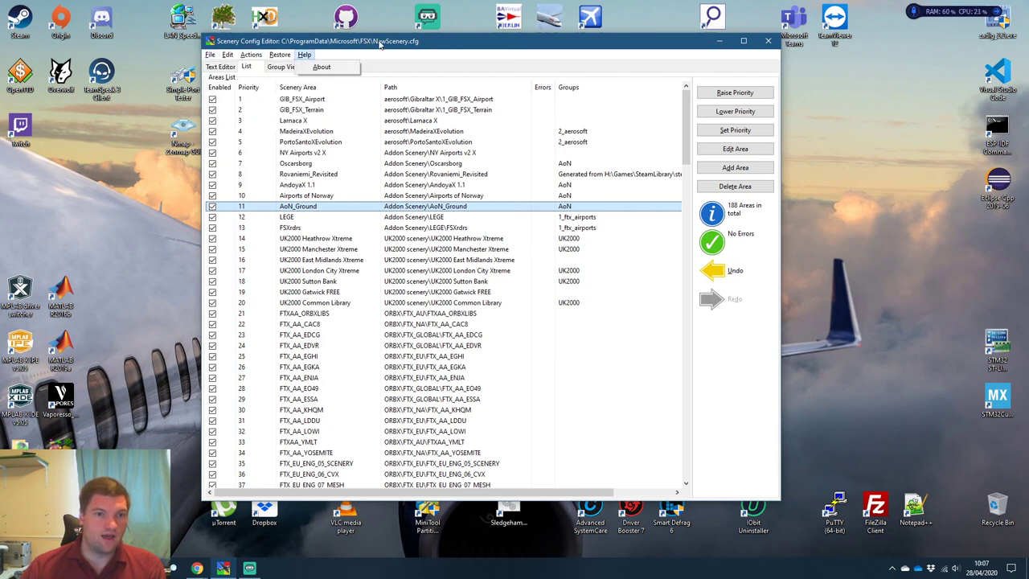
{"action": "left_click", "coordinate": [210, 55]}
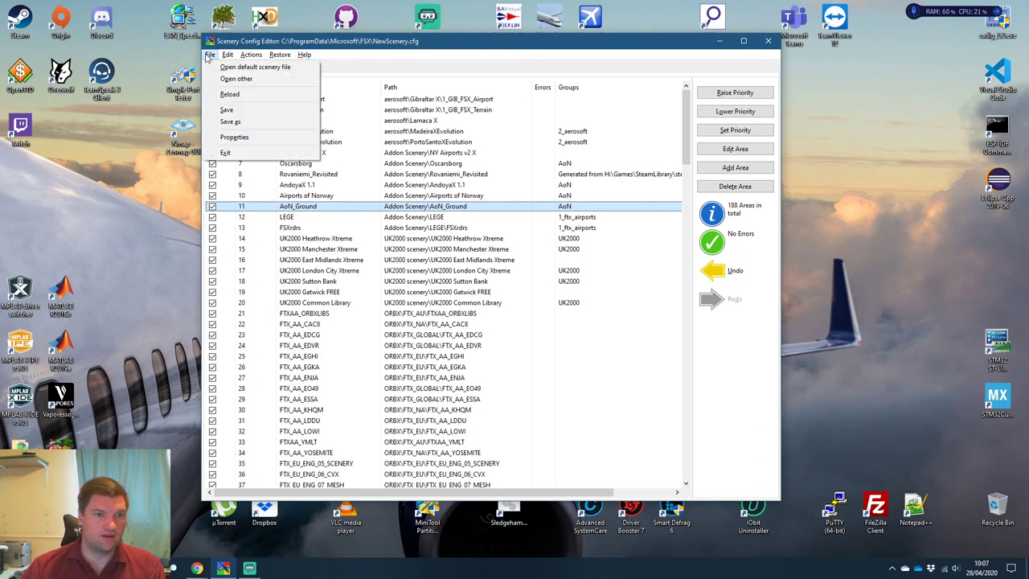
Save as over the existing scenery.cfg in the FSX folder, overwriting it.
{"action": "left_click", "coordinate": [230, 122]}
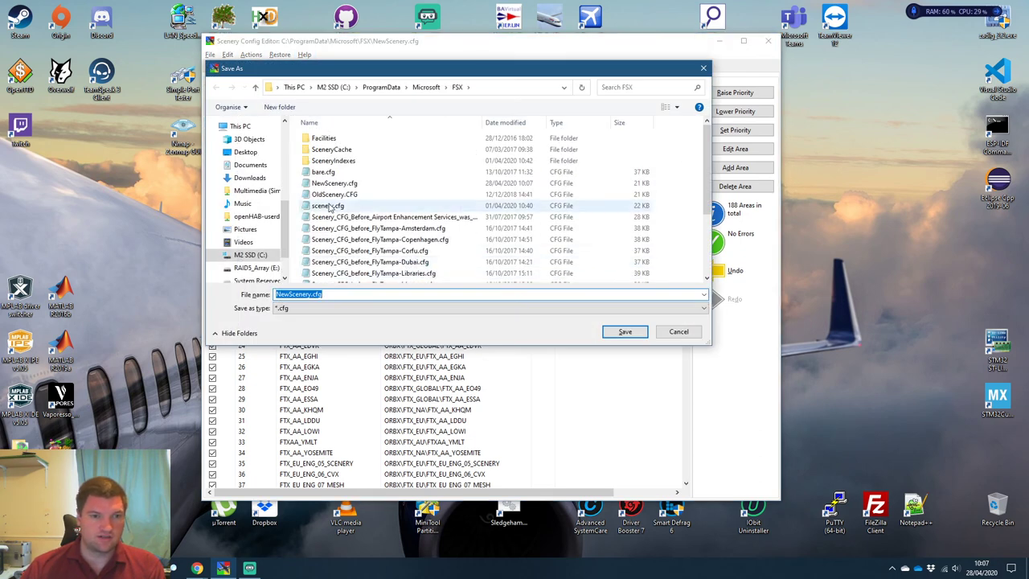
{"action": "left_click", "coordinate": [328, 206]}
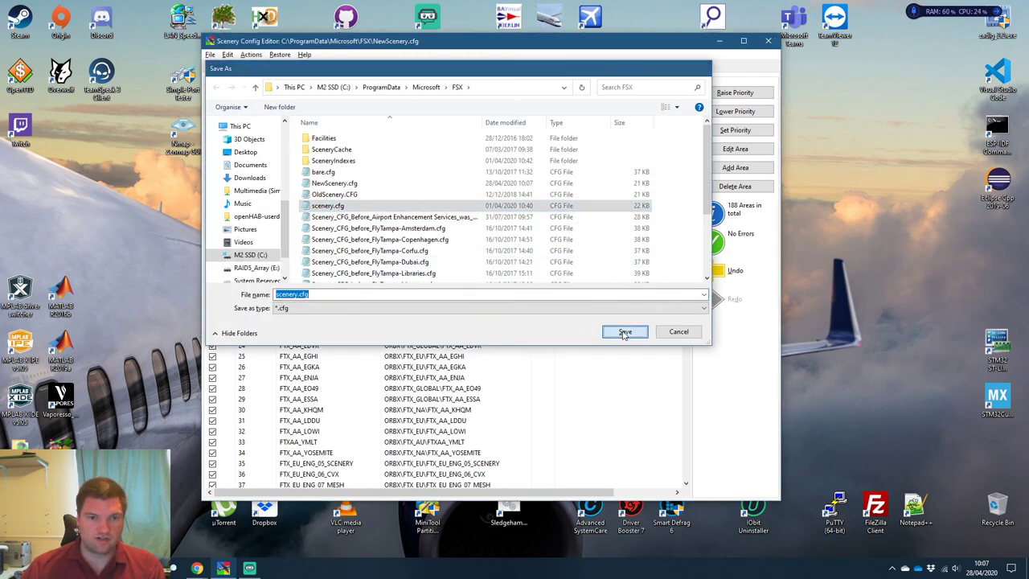
{"action": "left_click", "coordinate": [624, 331]}
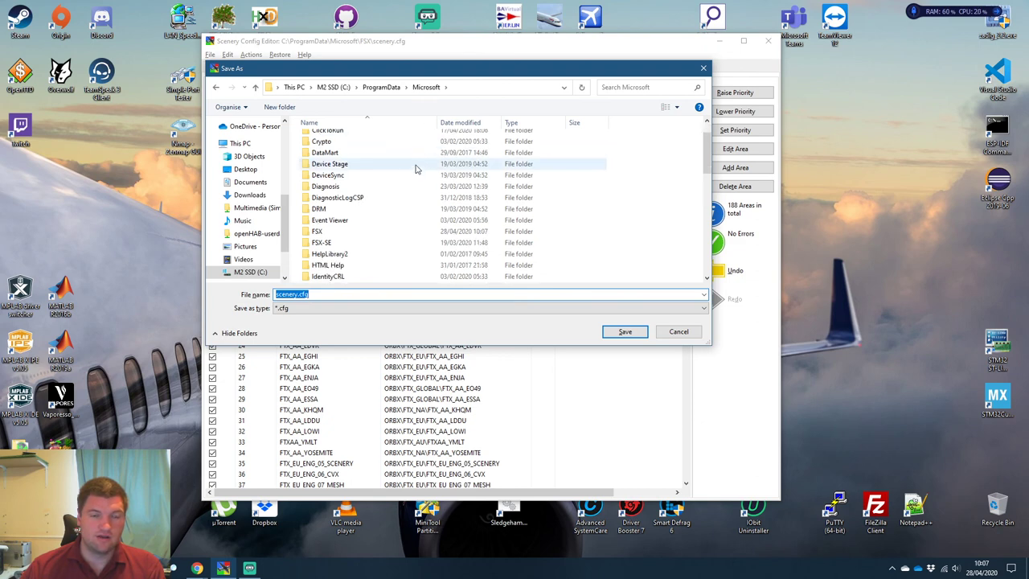
Save the list over Scenery.CFG in the FSX-SE folder.
{"action": "scroll", "scroll_direction": "down", "scroll_amount": 3}
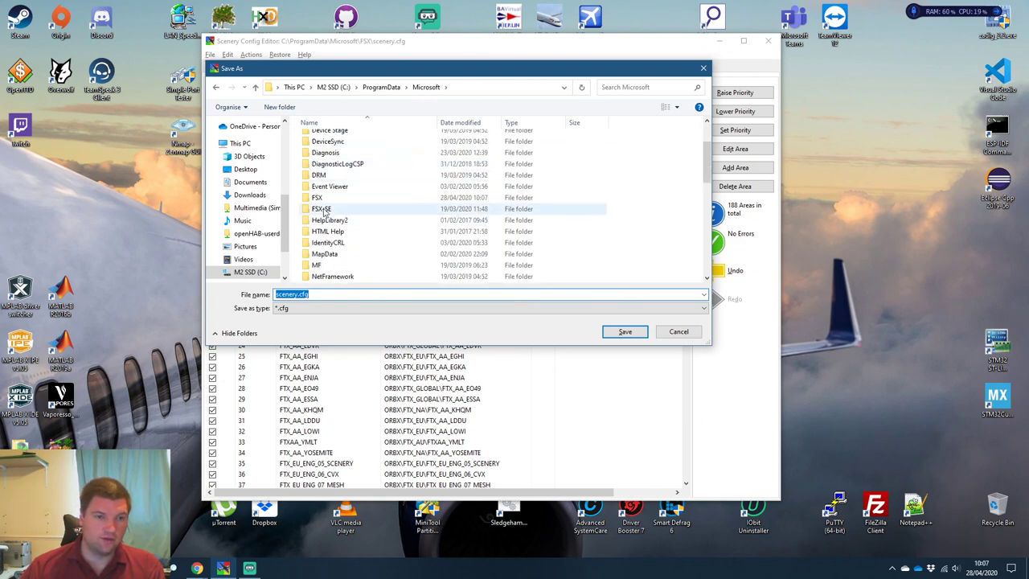
{"action": "left_click", "coordinate": [322, 209]}
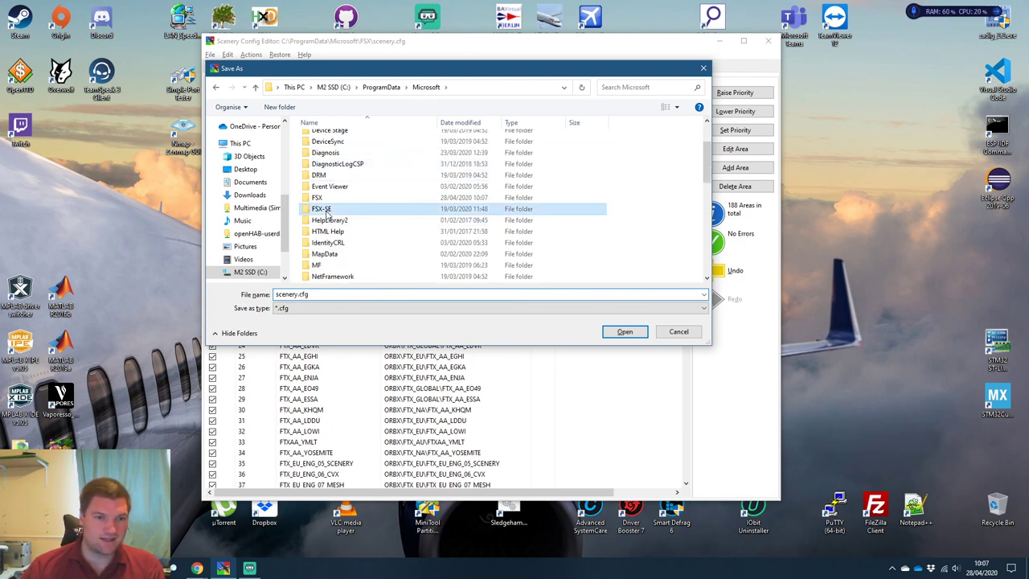
{"action": "double_click", "coordinate": [321, 209]}
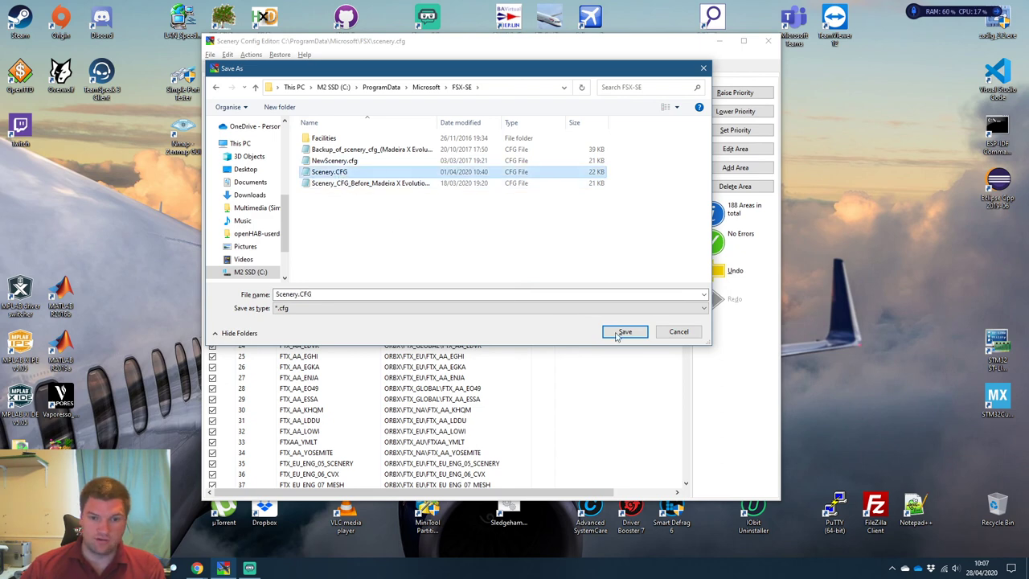
{"action": "left_click", "coordinate": [624, 331]}
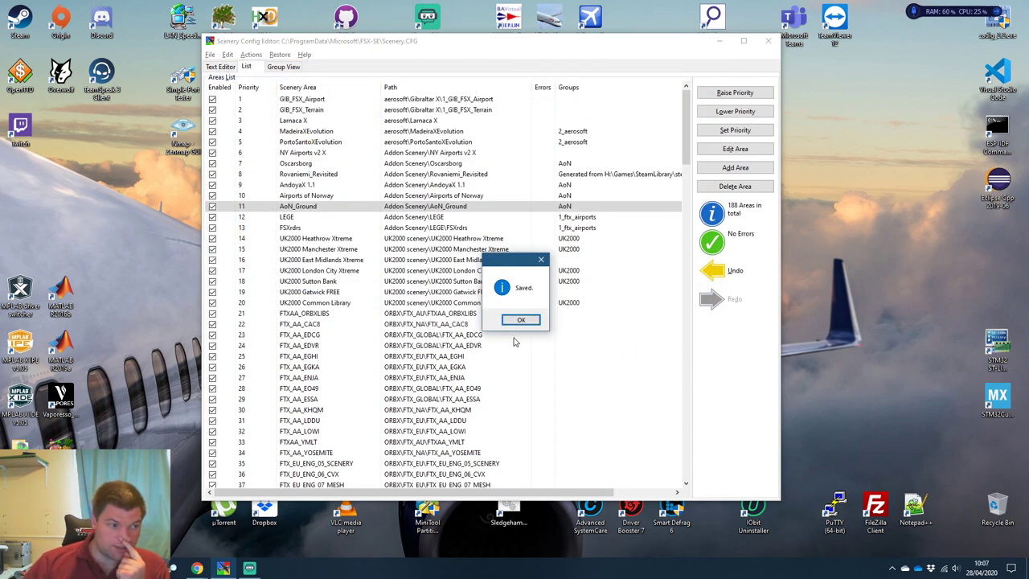
Dismiss the Saved message, leaving FSX-SE's Scenery.CFG open with the reordered list.
{"action": "left_click", "coordinate": [521, 319]}
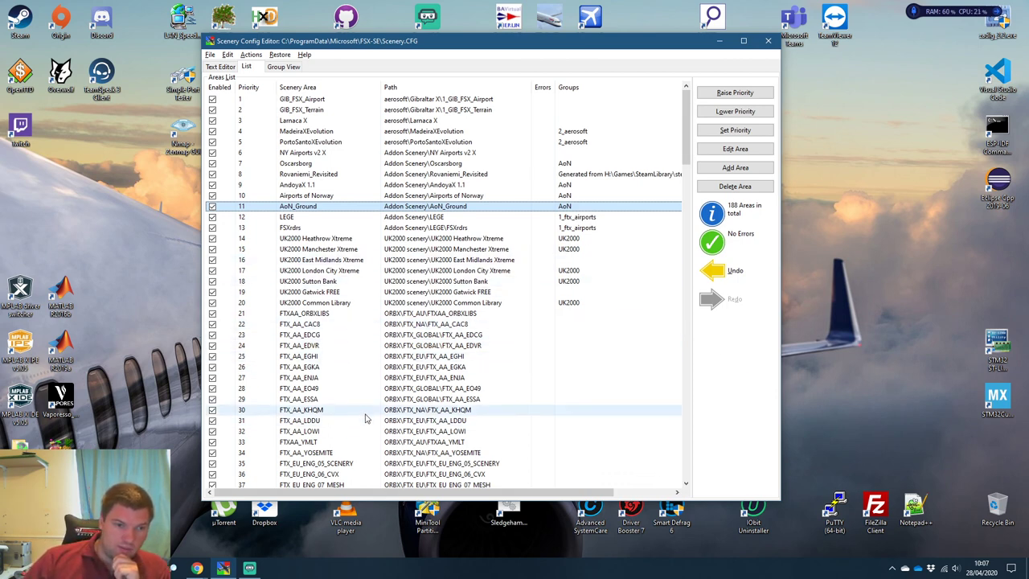
{"action": "left_click", "coordinate": [362, 420]}
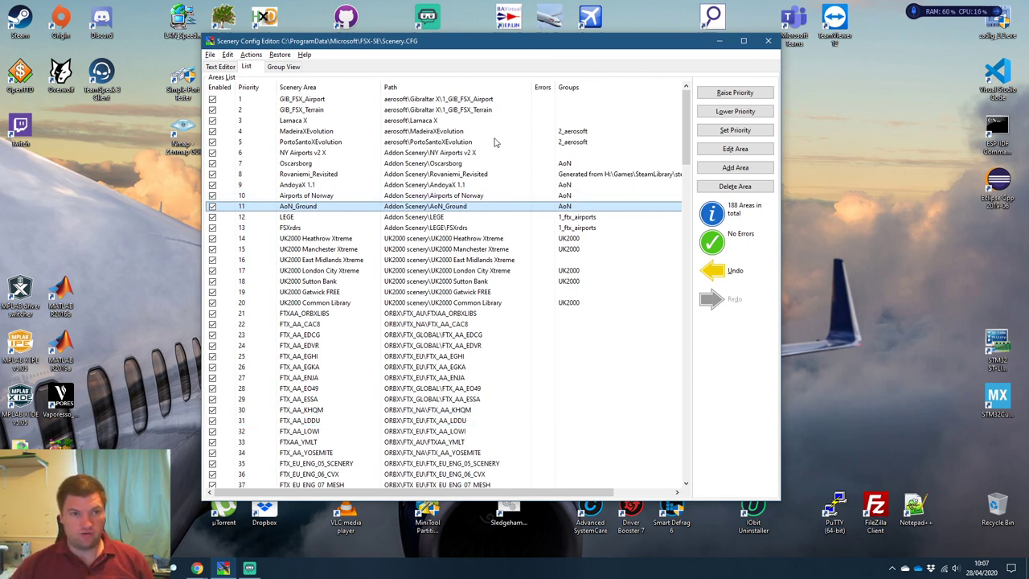
{"action": "mouse_move", "coordinate": [530, 170]}
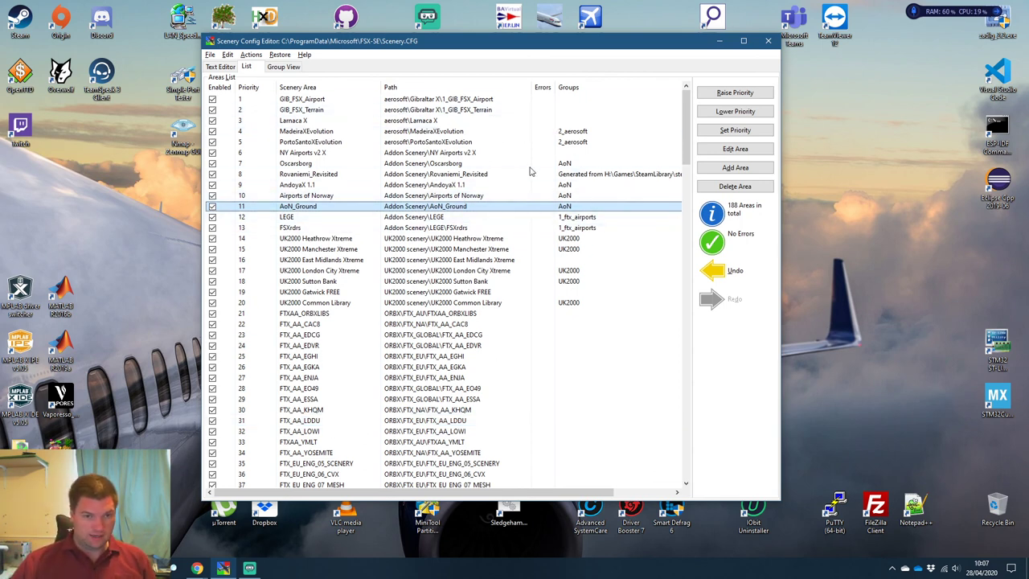